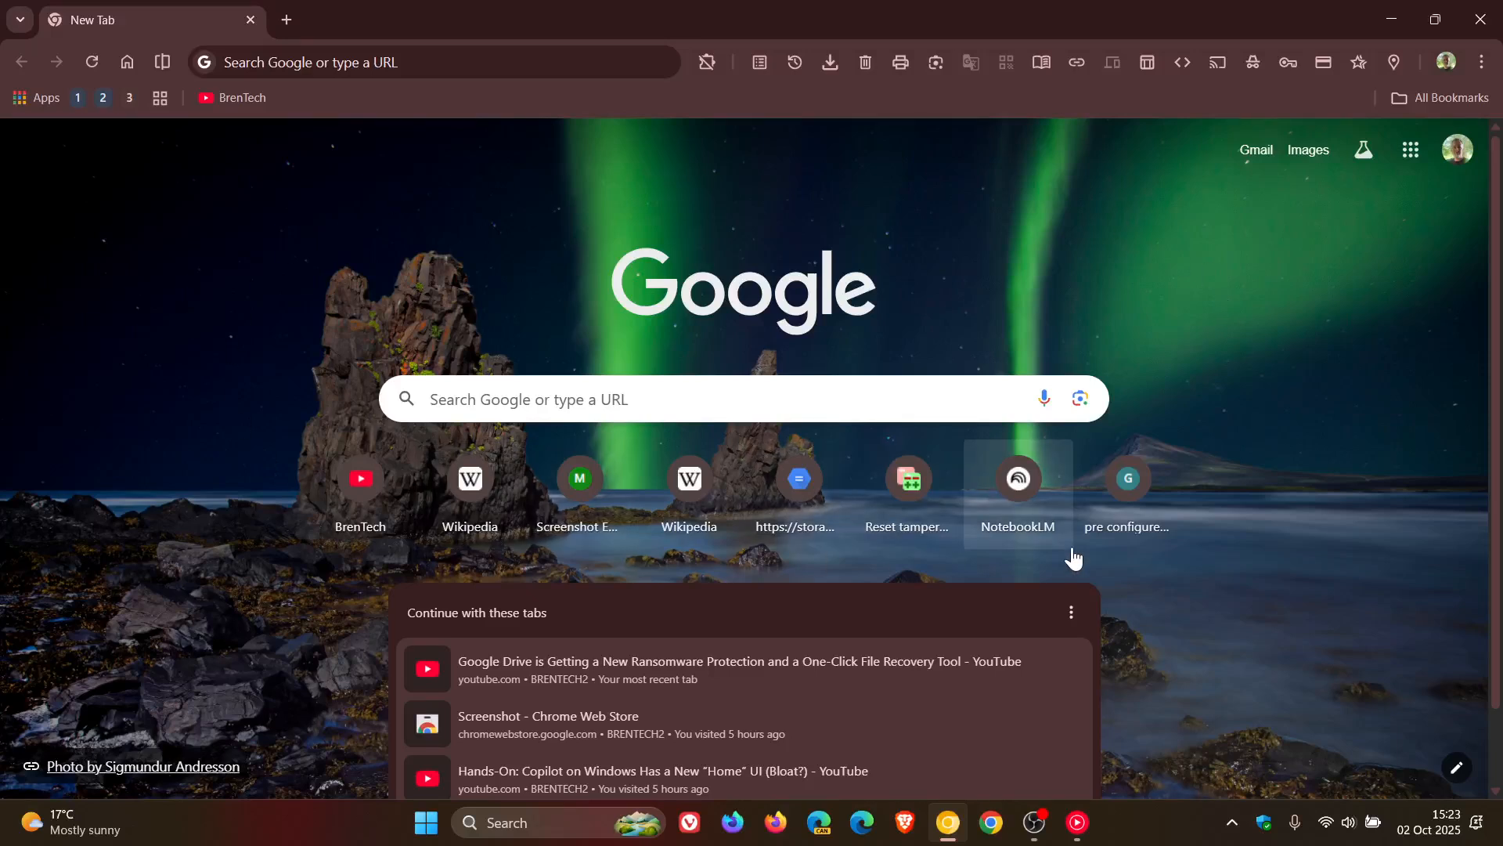
{"action": "mouse_move", "coordinate": [1274, 326]}
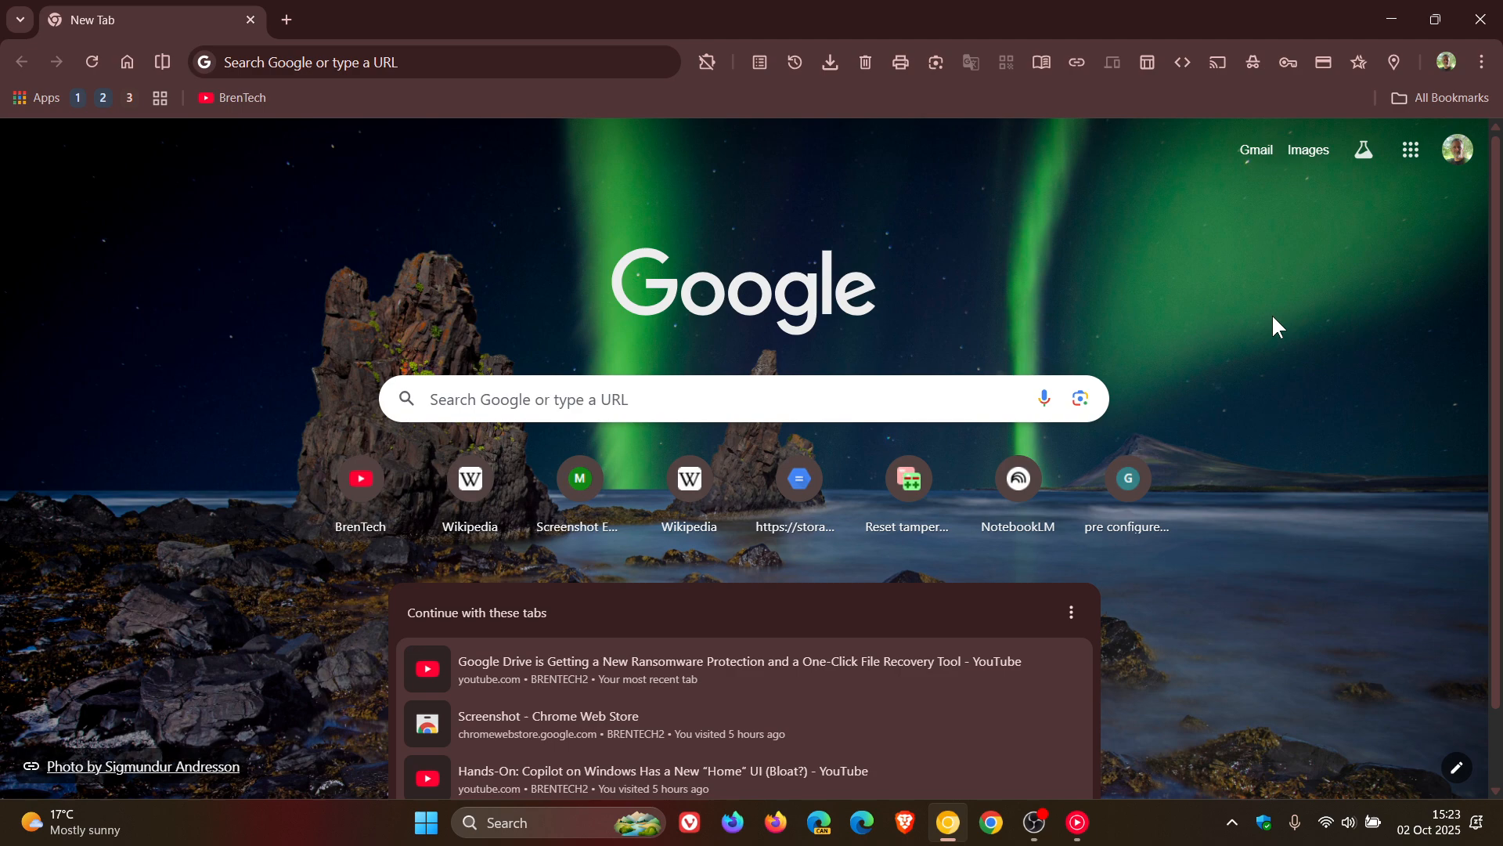
{"action": "mouse_move", "coordinate": [105, 144]}
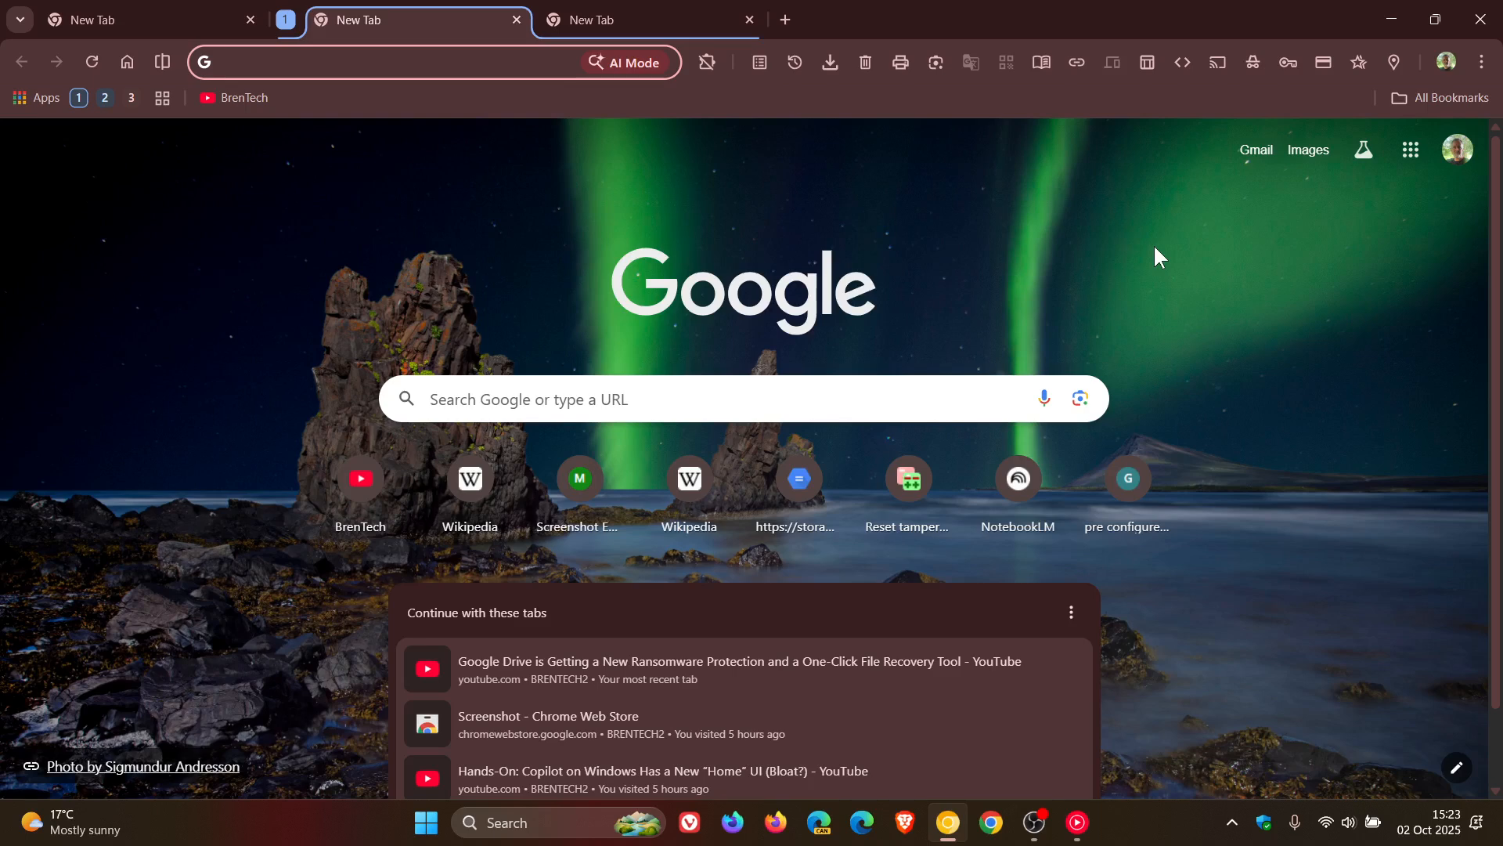
Open two more New Tab pages, the middle one inside the blue tab group named 1
{"action": "left_click", "coordinate": [383, 61]}
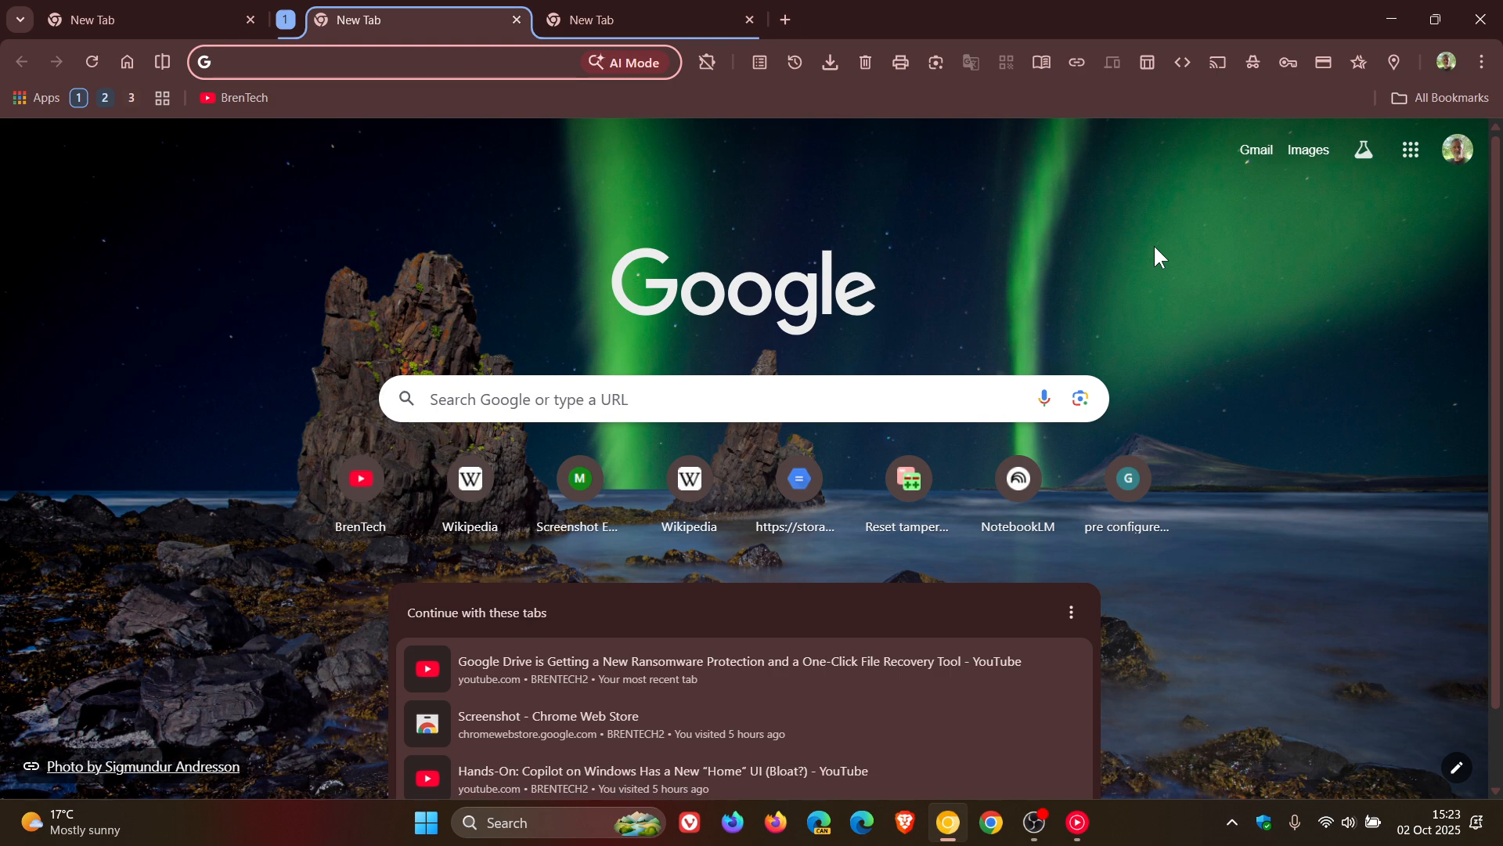
{"action": "left_click", "coordinate": [383, 61]}
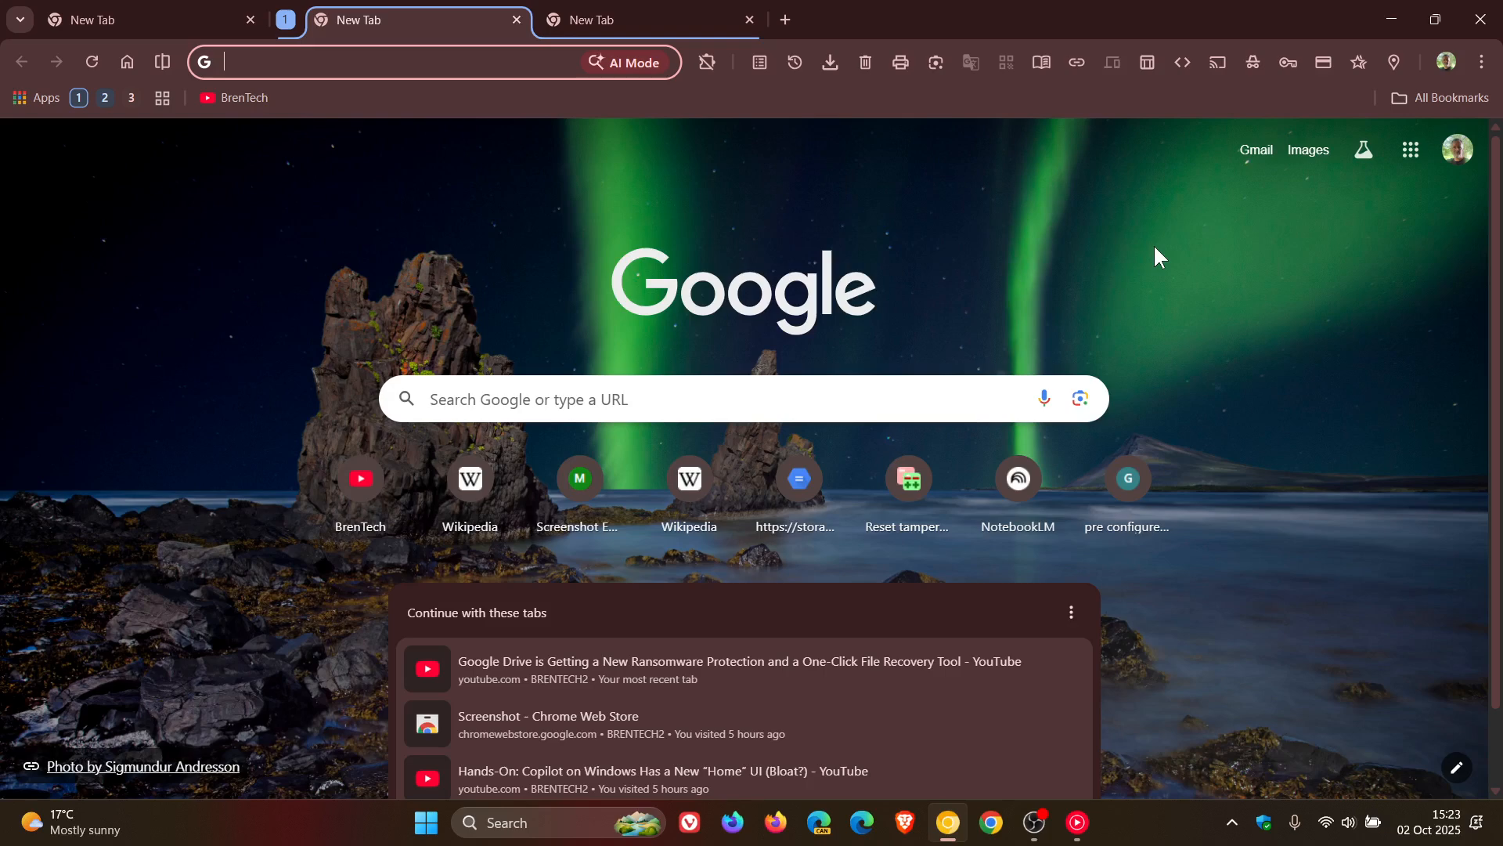
{"action": "mouse_move", "coordinate": [1309, 324]}
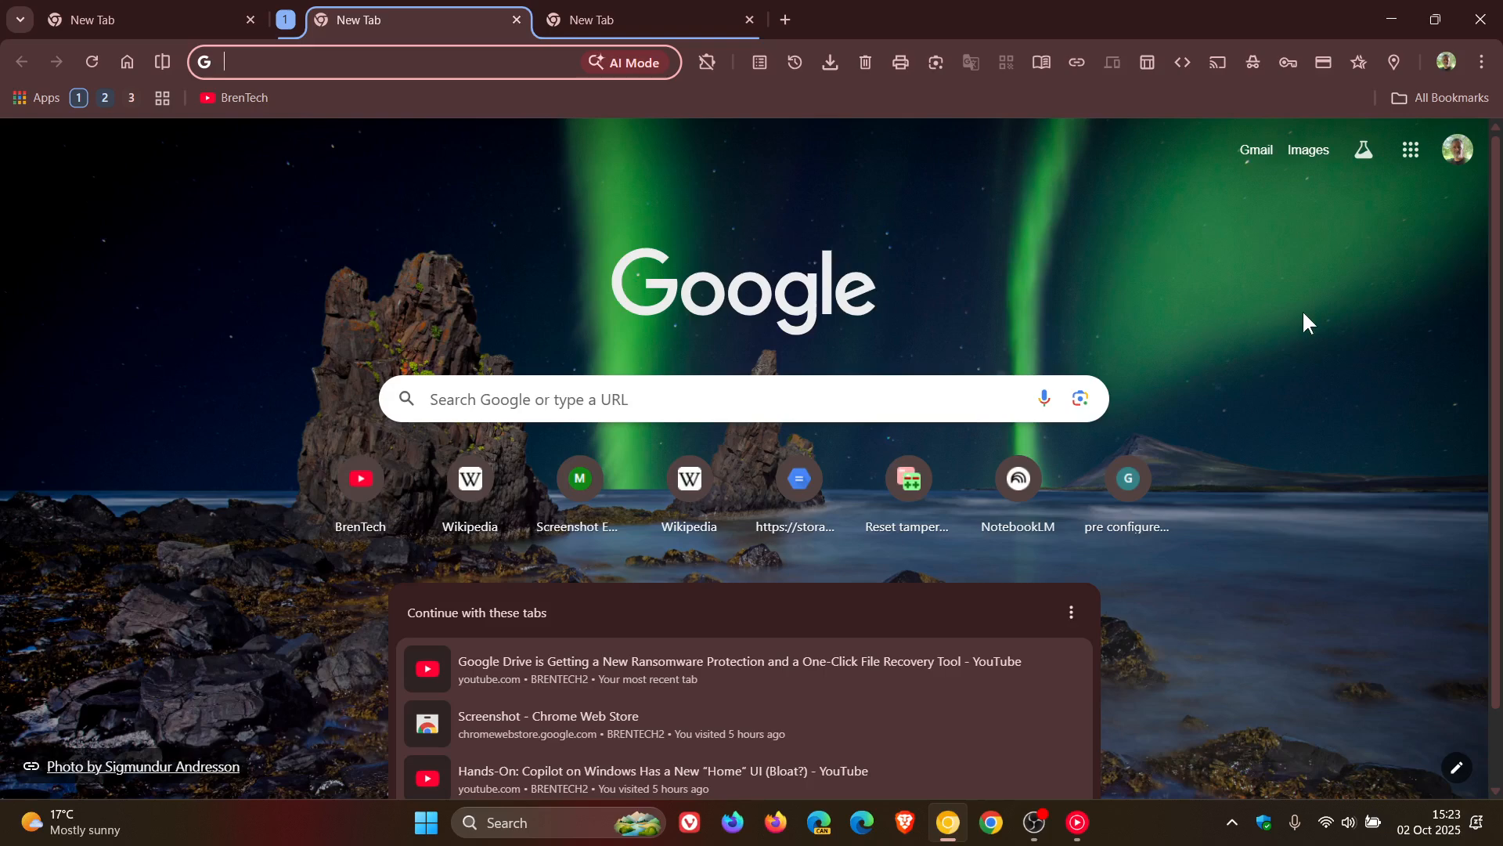
Create an unnamed grey tab group with a fresh New Tab from the ⋮ menu's 'Create new tab group'
{"action": "left_click", "coordinate": [1480, 61]}
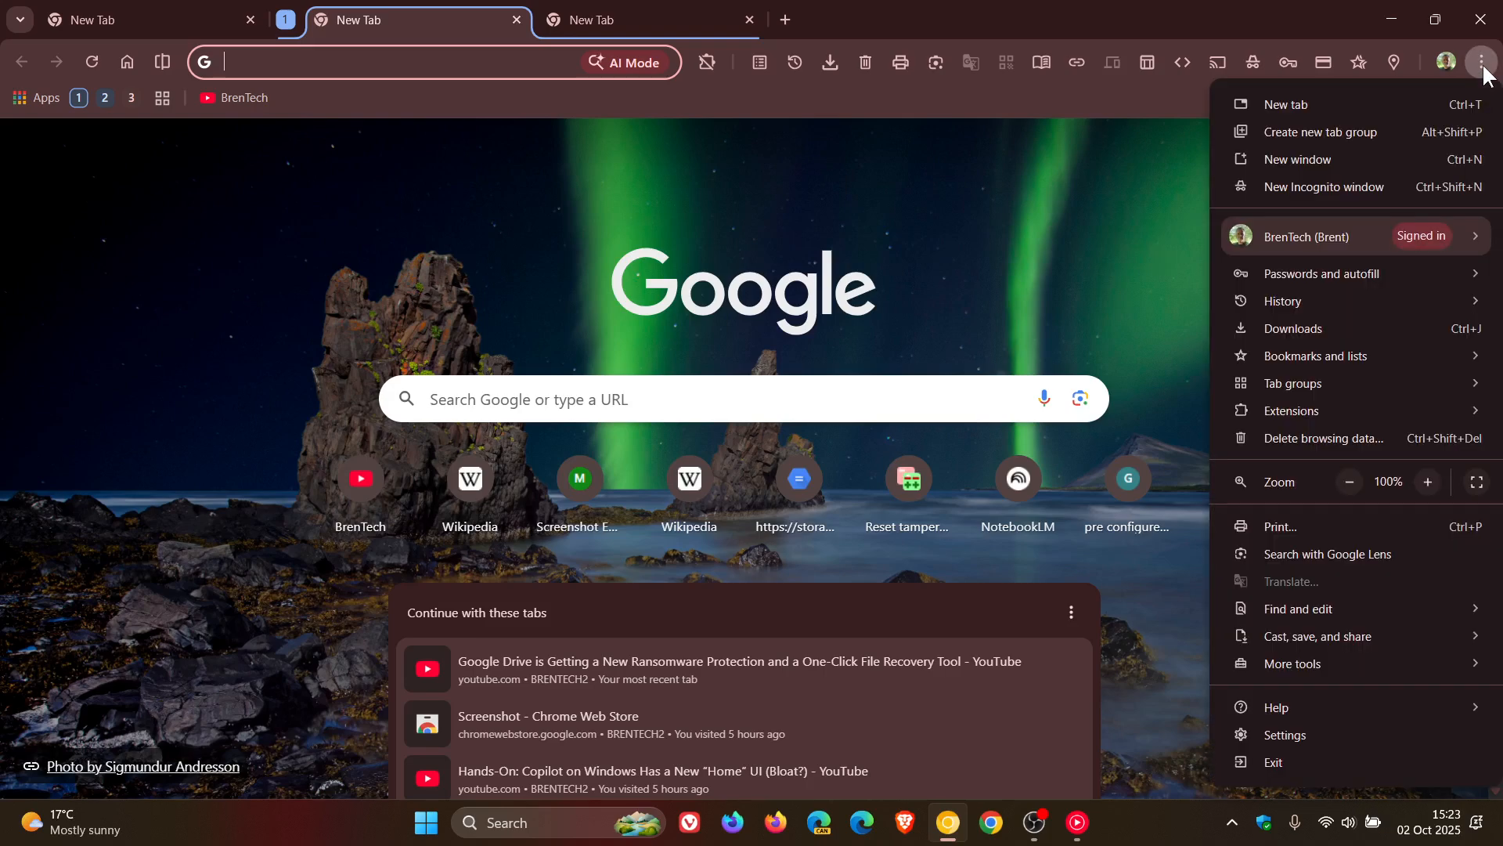
{"action": "mouse_move", "coordinate": [1314, 103]}
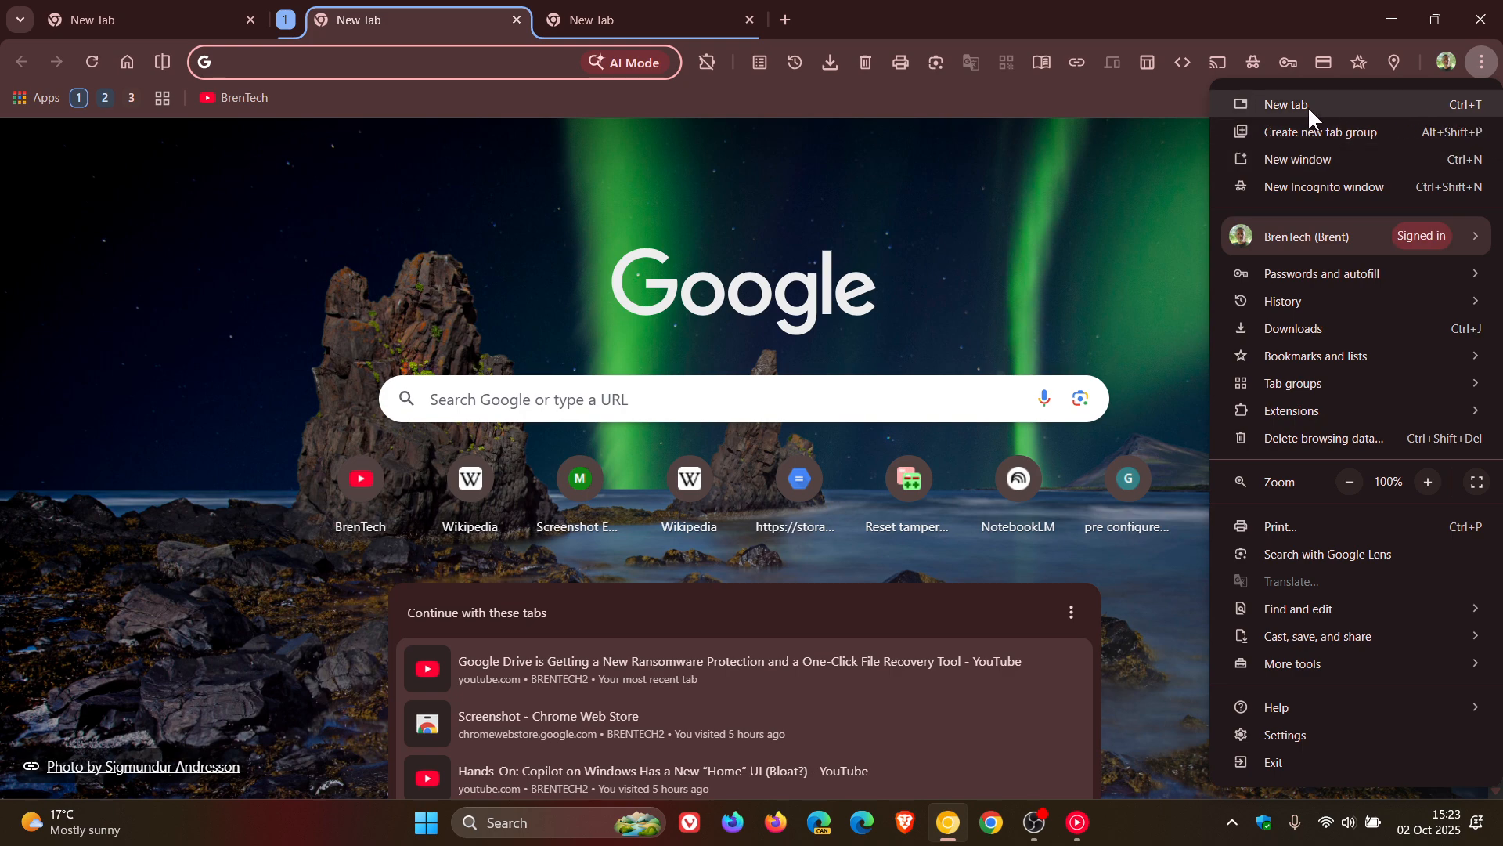
{"action": "mouse_move", "coordinate": [1323, 186]}
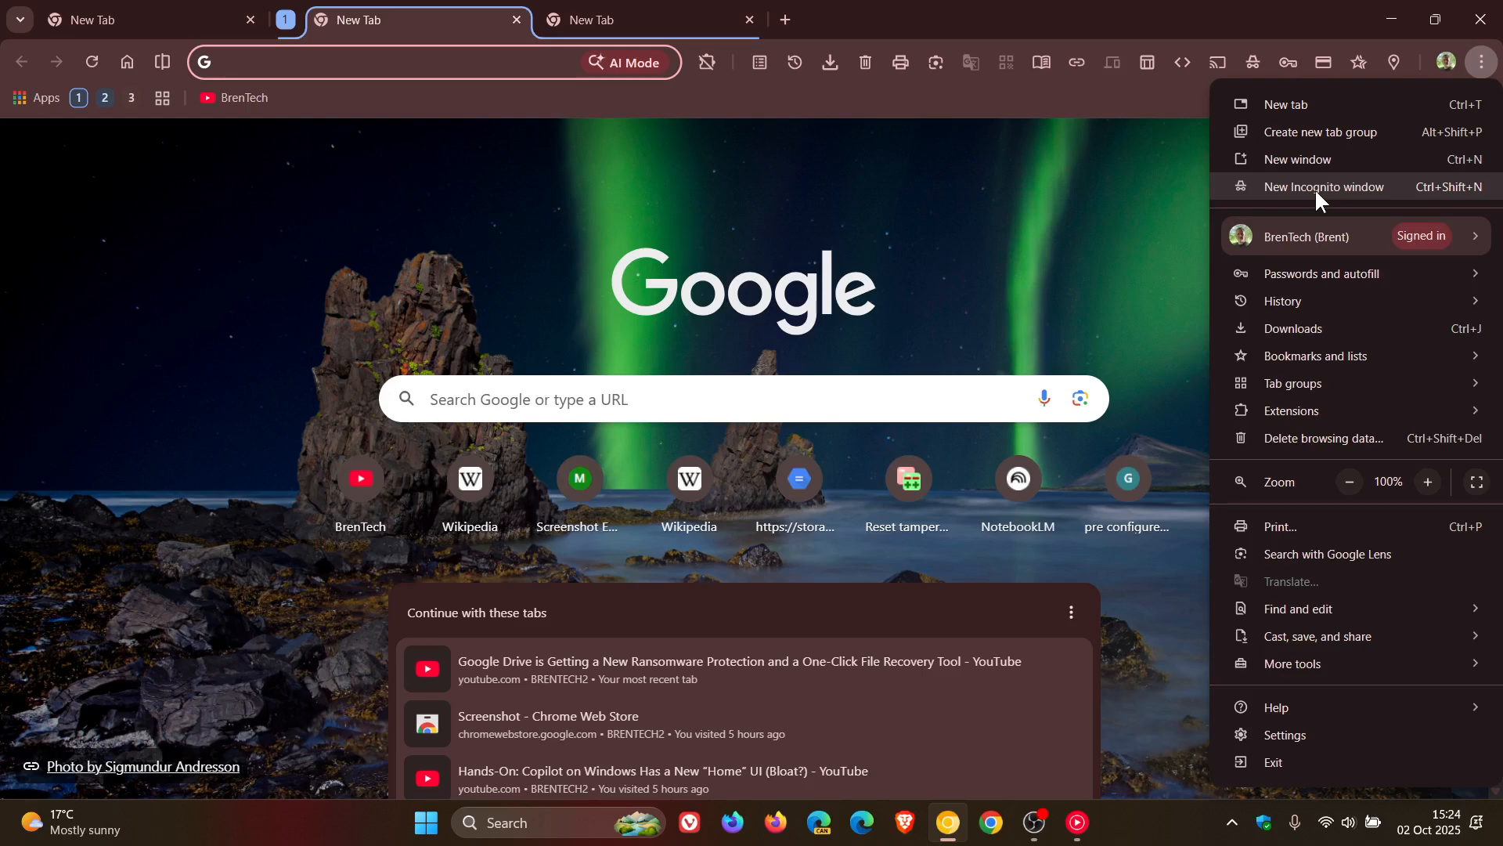
{"action": "mouse_move", "coordinate": [1337, 140]}
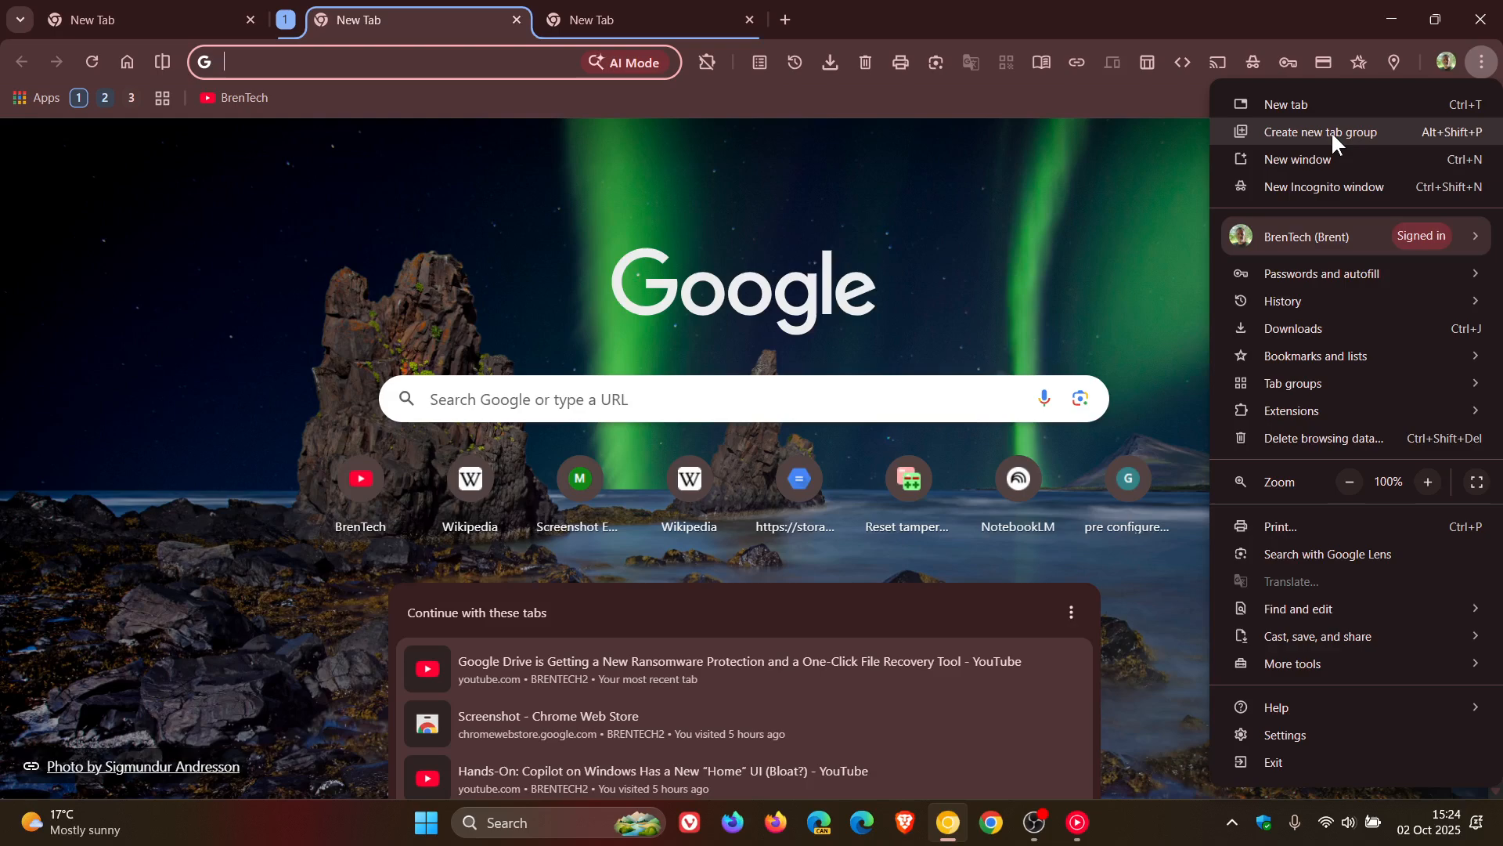
{"action": "left_click", "coordinate": [1322, 132]}
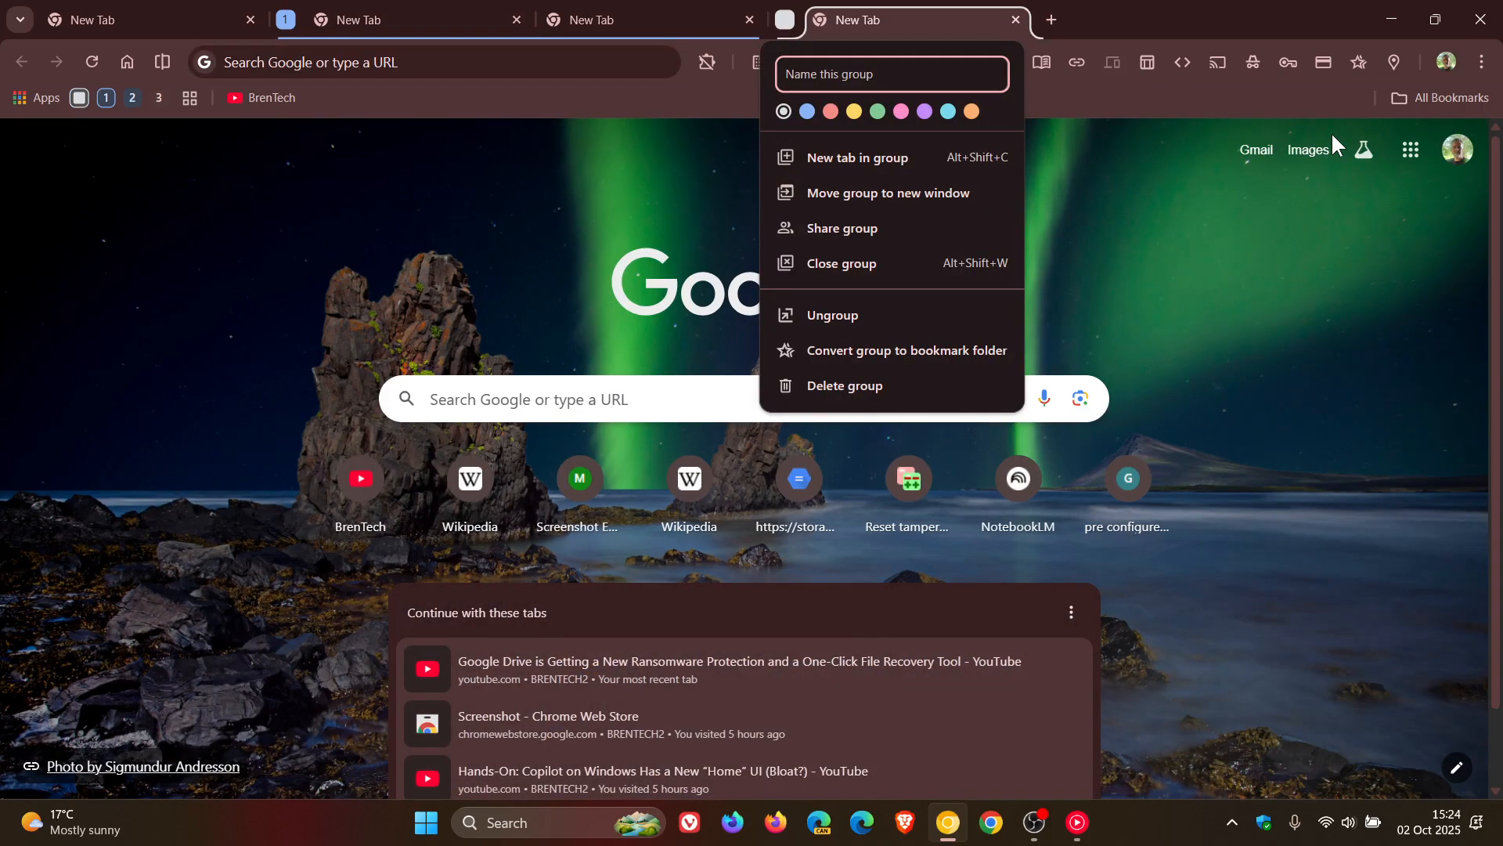
{"action": "mouse_move", "coordinate": [815, 99]}
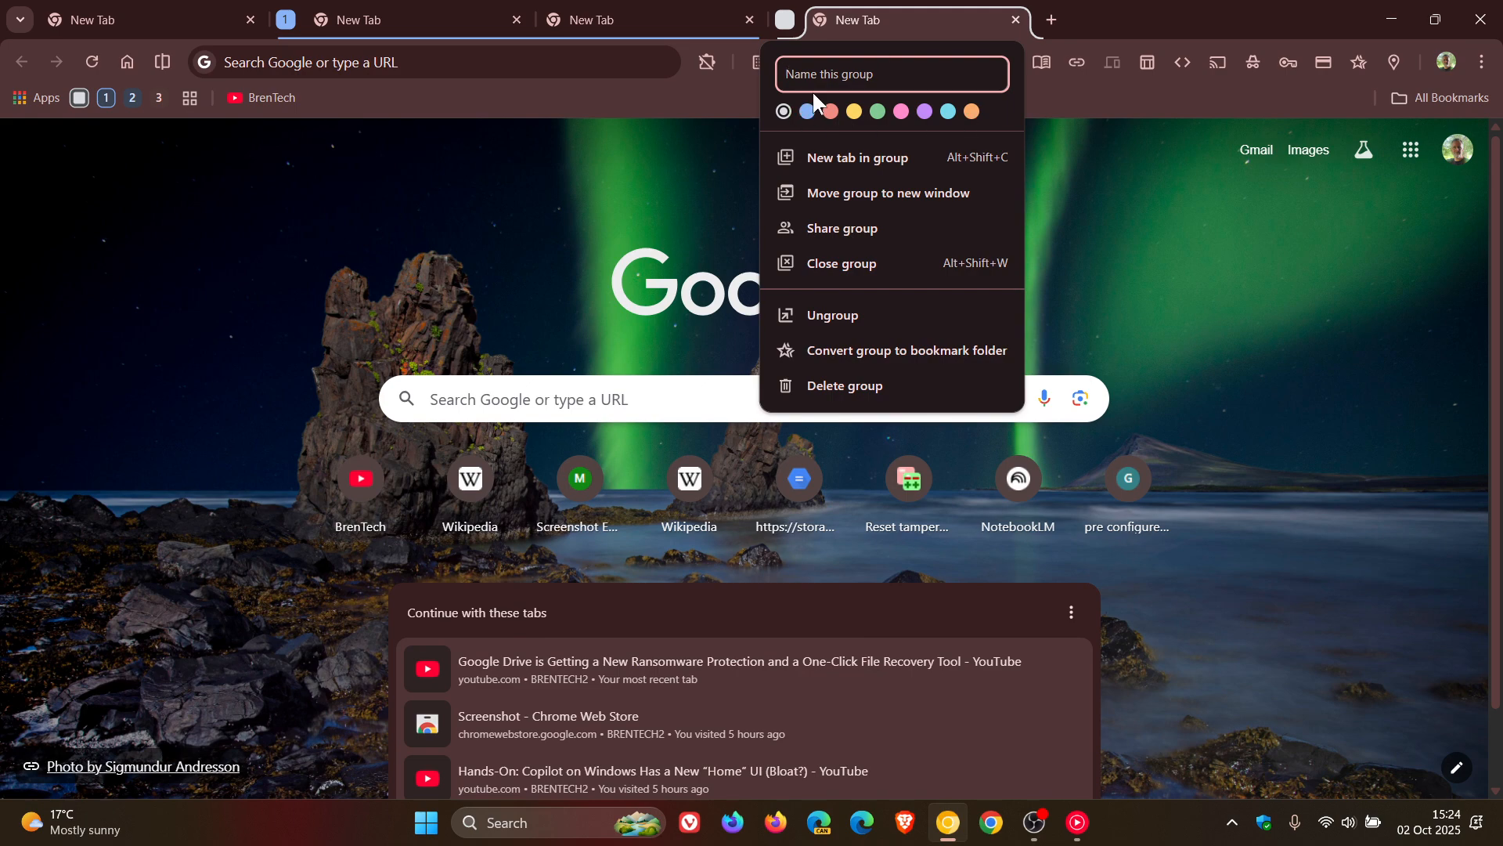
{"action": "left_click", "coordinate": [1220, 266]}
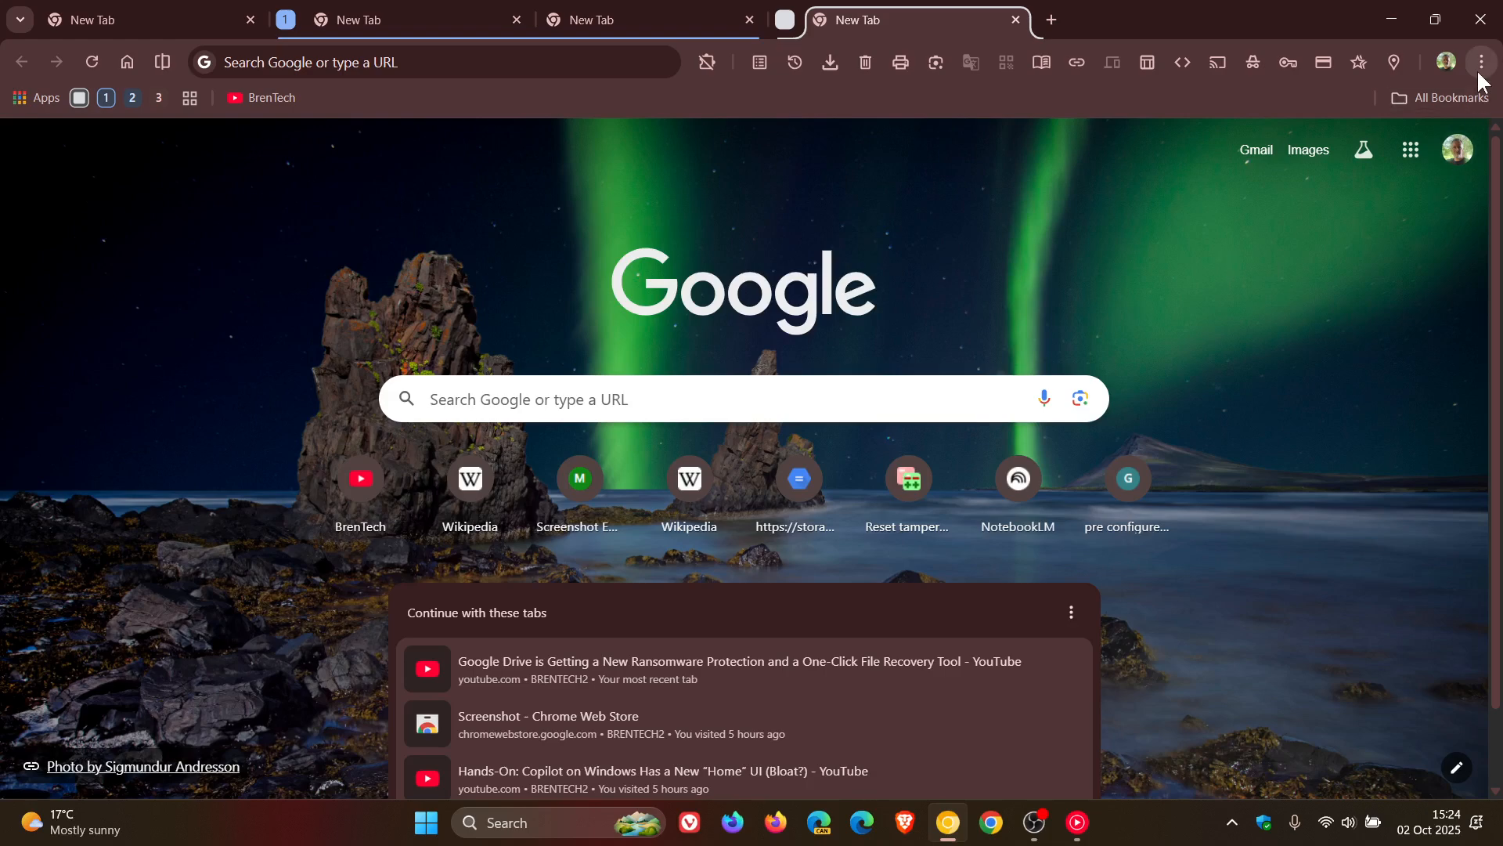
Create two more unnamed tab groups from the ⋮ menu, a red one and a yellow one
{"action": "left_click", "coordinate": [1480, 63]}
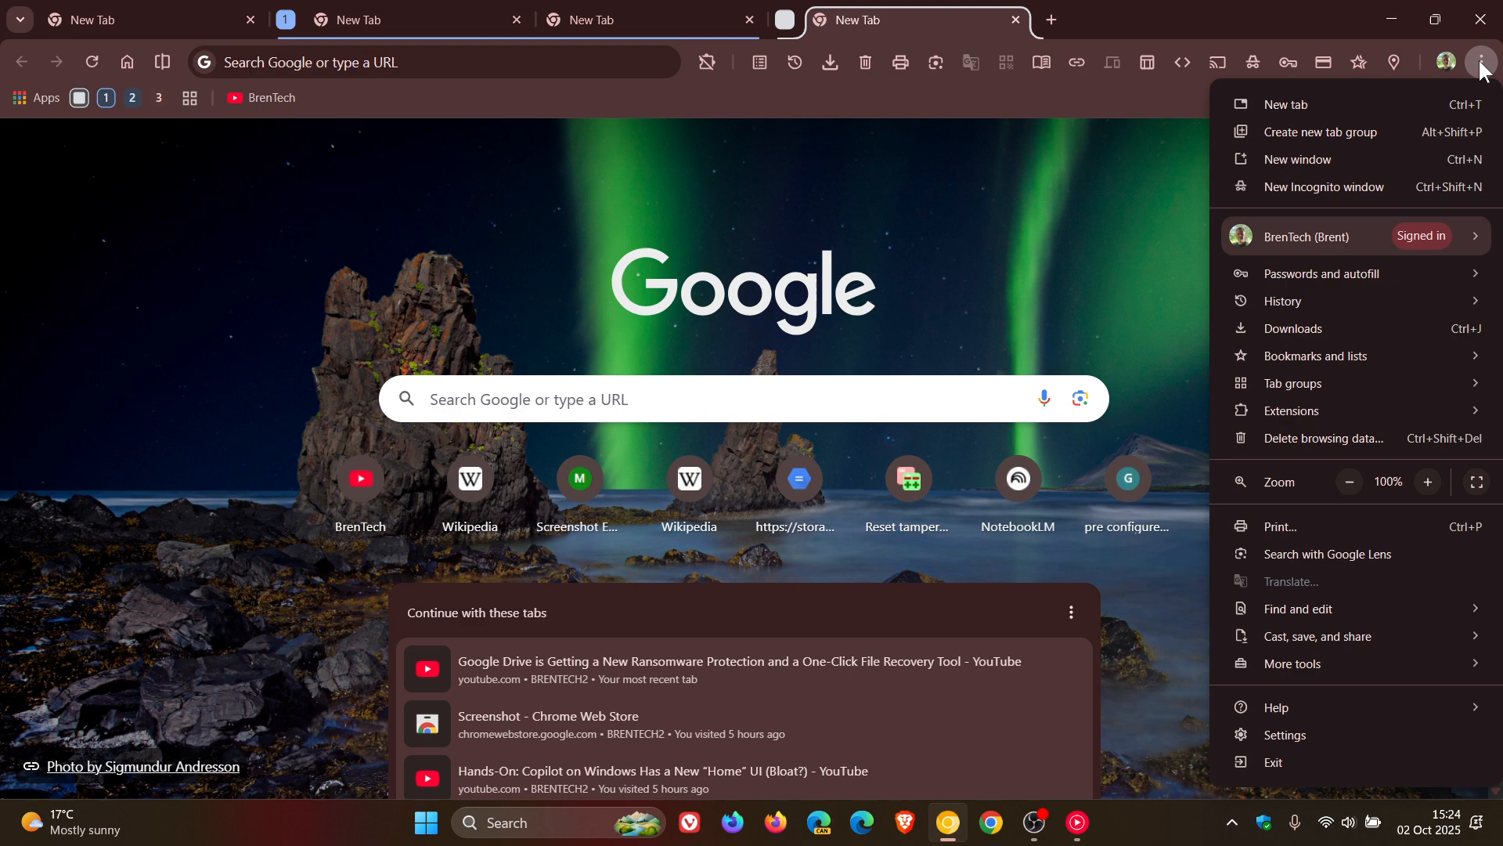
{"action": "mouse_move", "coordinate": [1321, 132]}
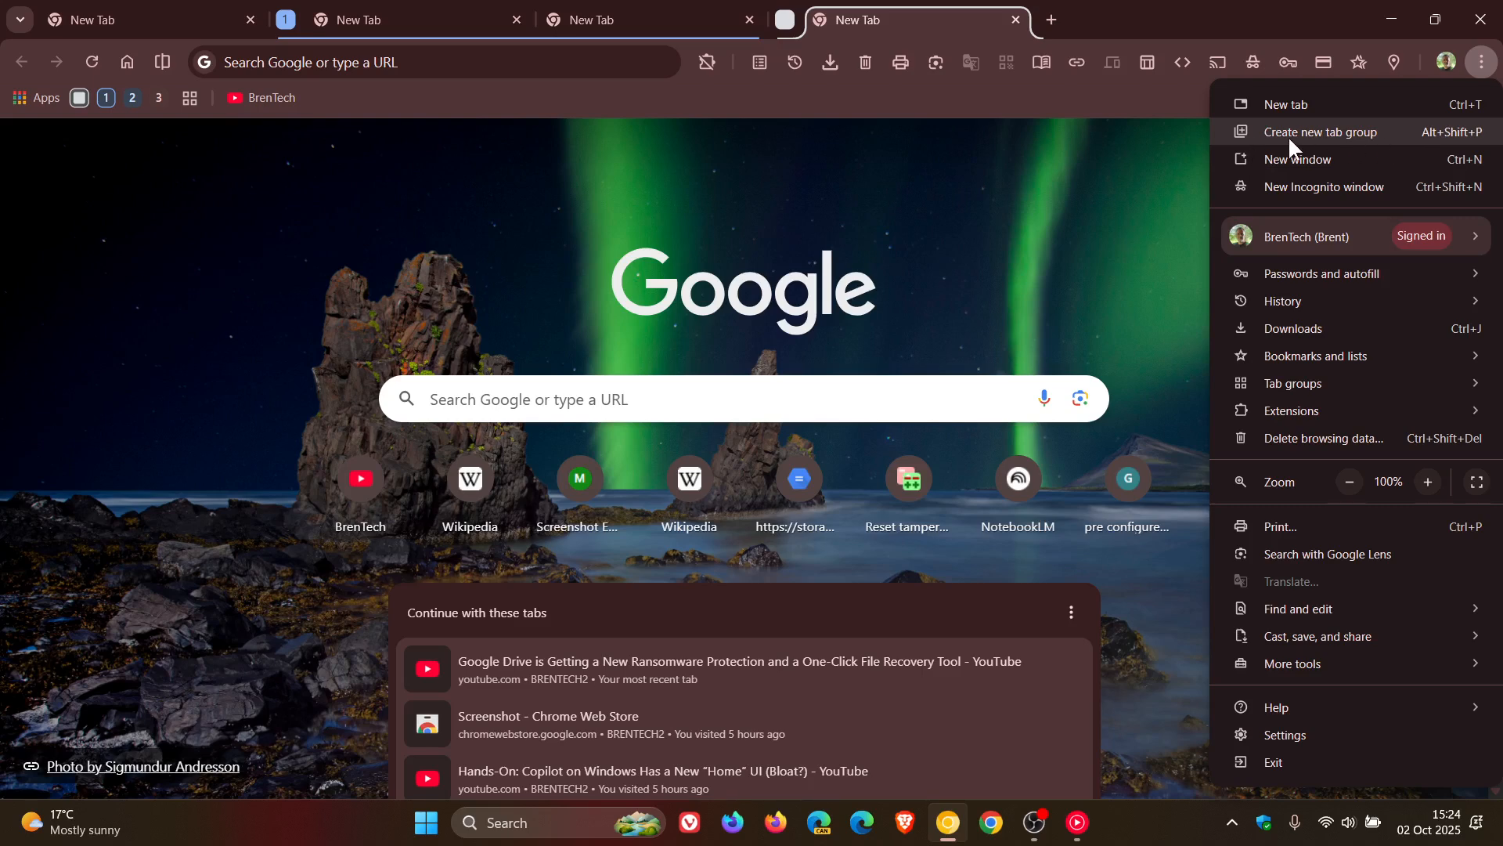
{"action": "mouse_move", "coordinate": [1356, 149]}
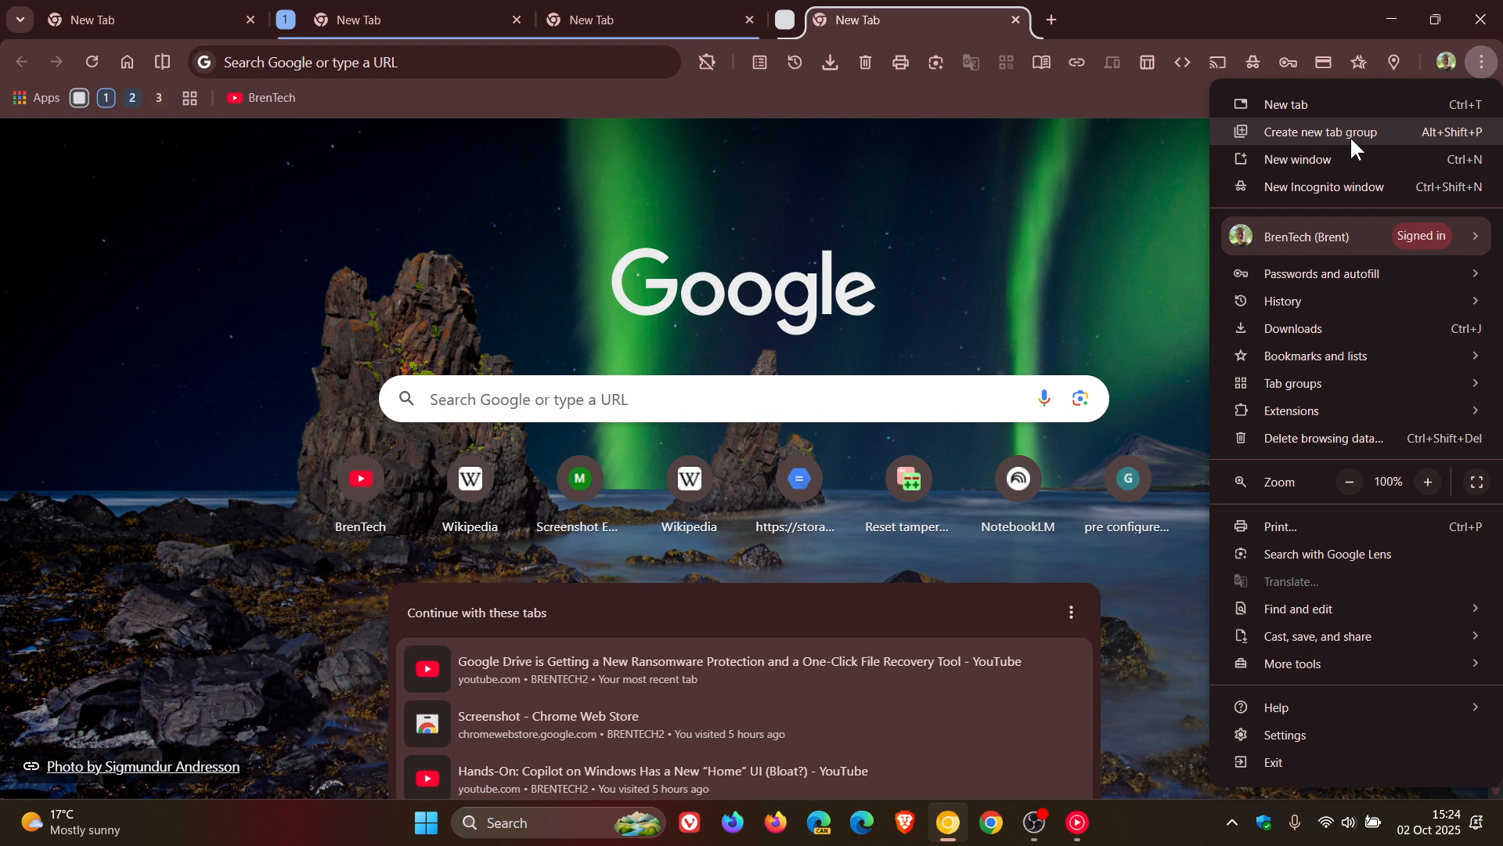
{"action": "mouse_move", "coordinate": [1284, 139]}
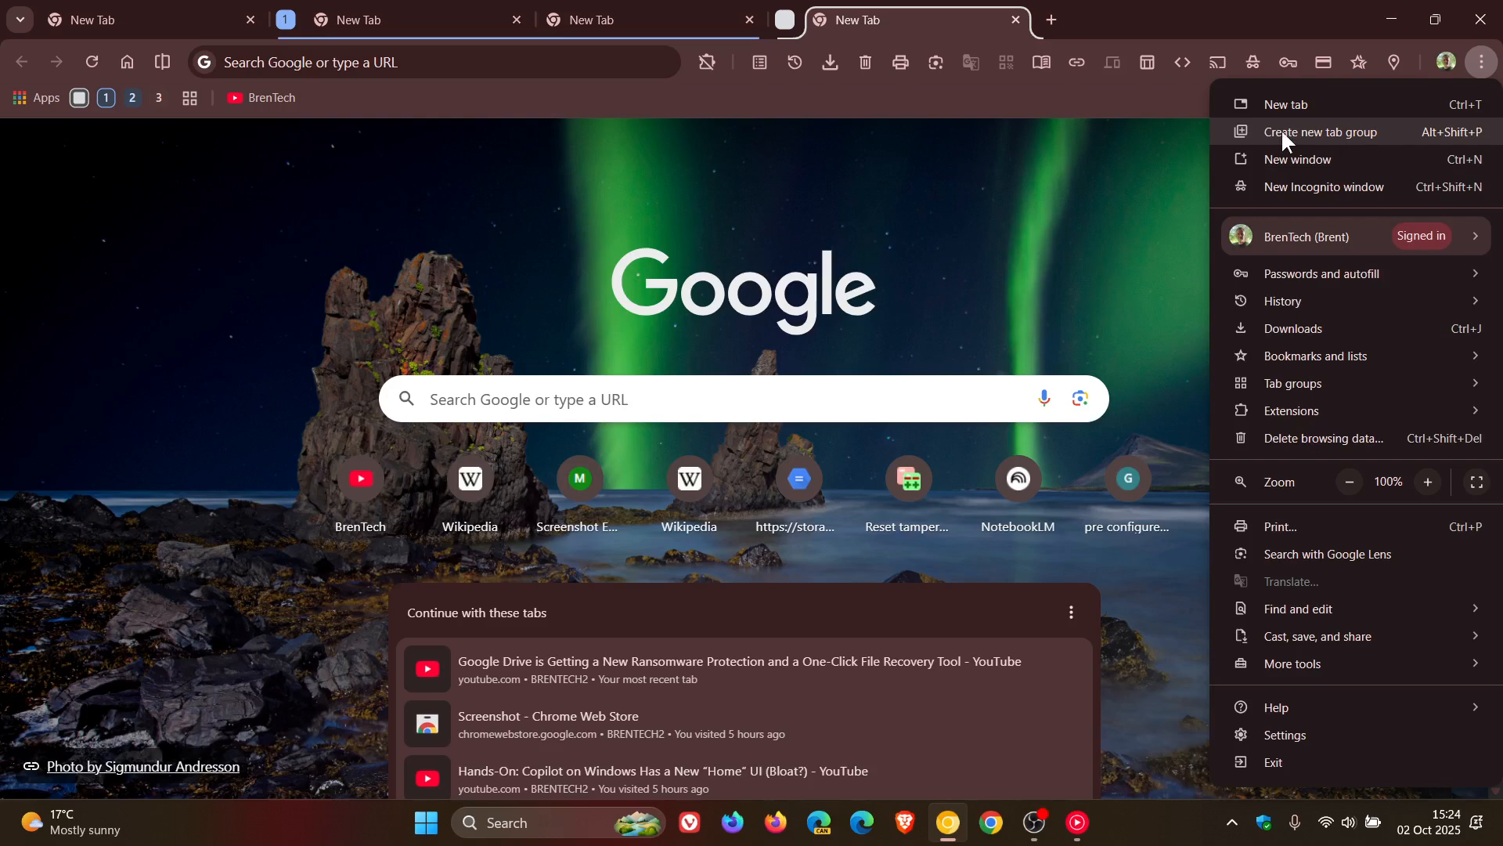
{"action": "mouse_move", "coordinate": [1386, 132]}
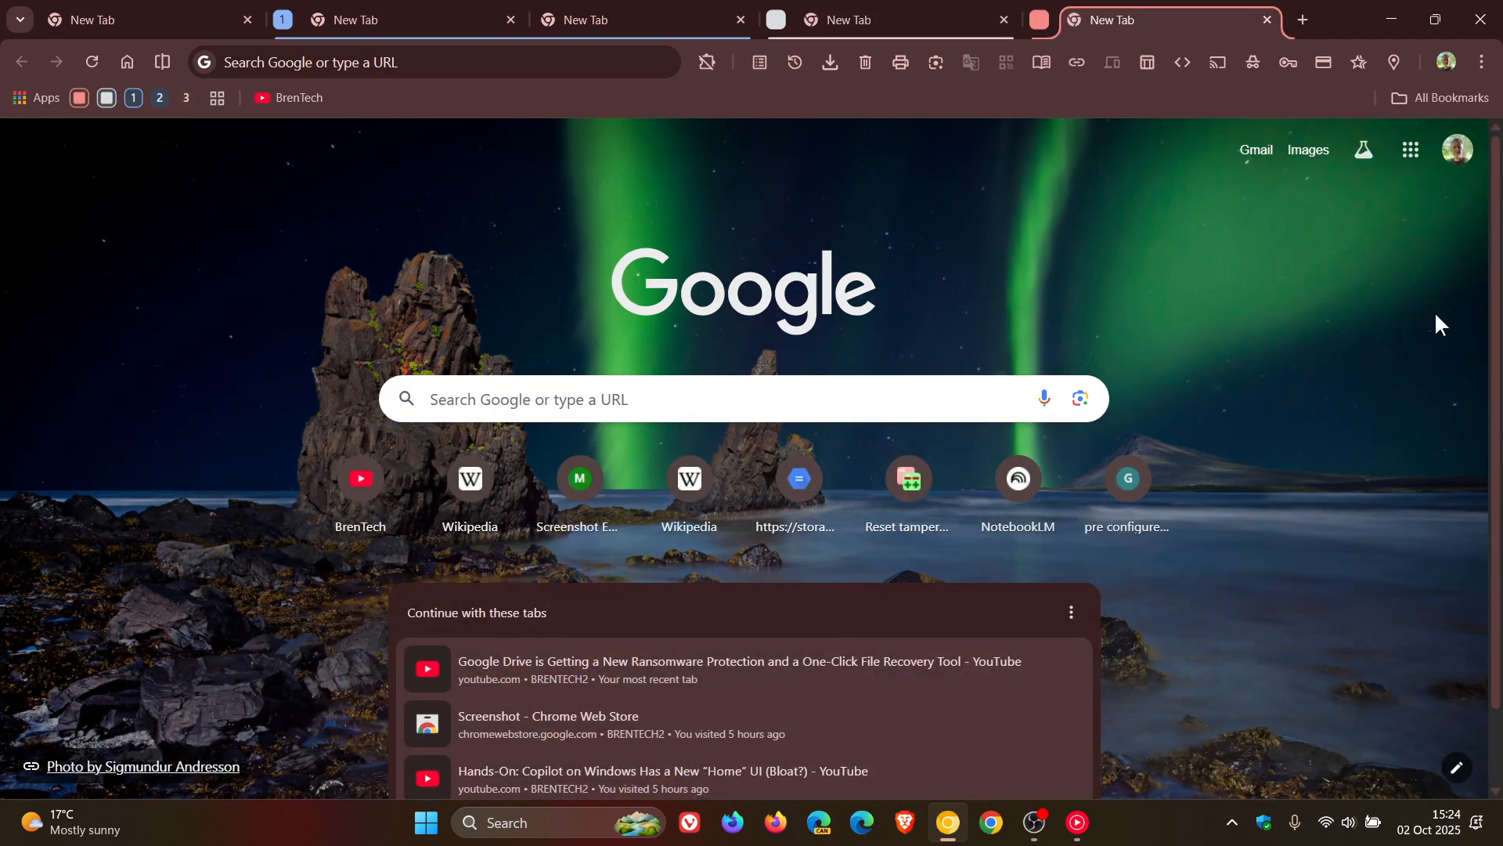
{"action": "left_click", "coordinate": [1479, 61]}
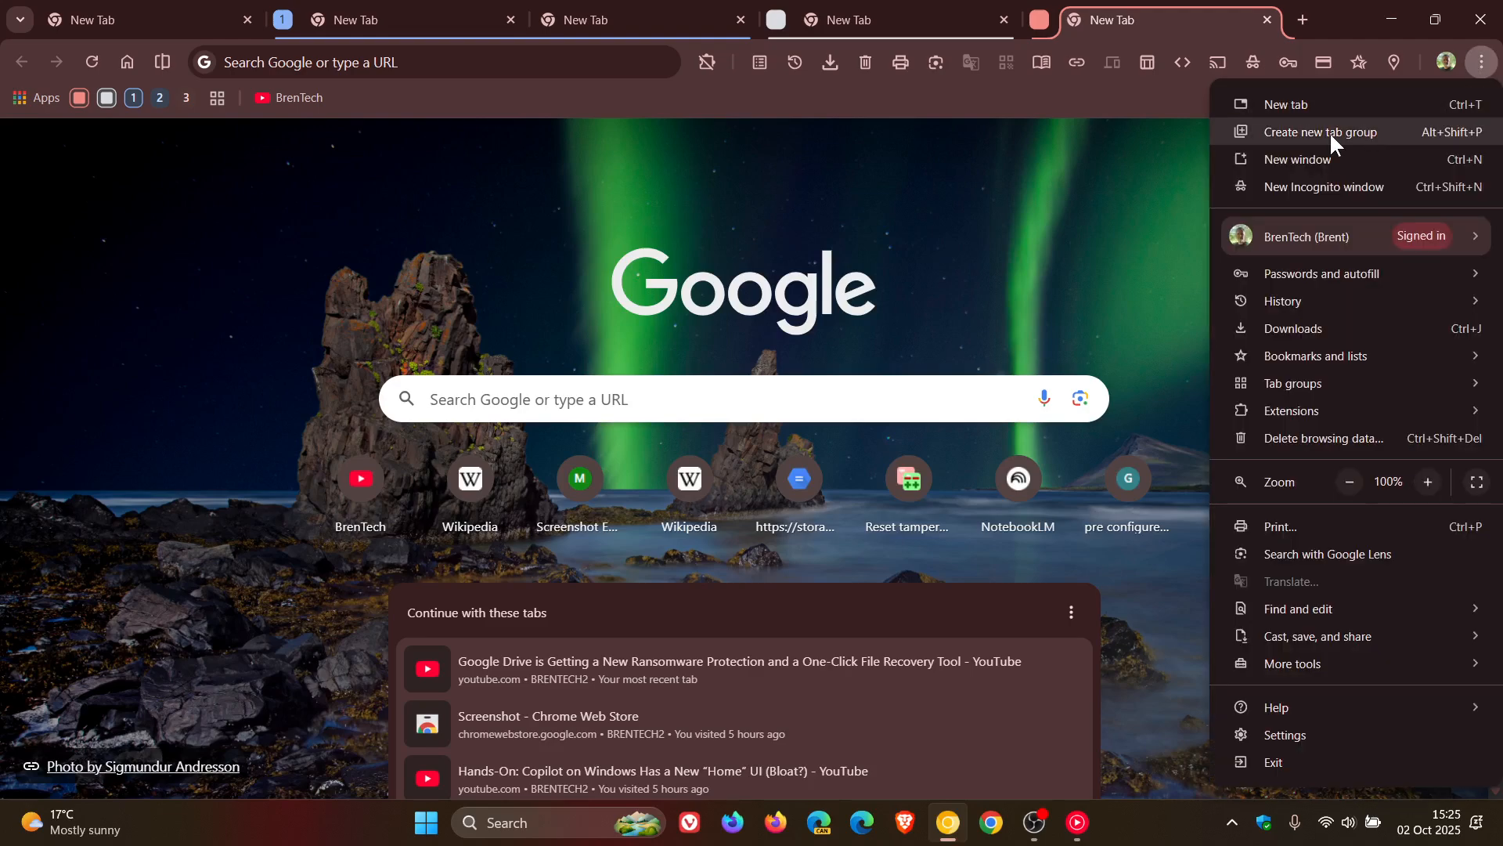
{"action": "mouse_move", "coordinate": [1336, 146]}
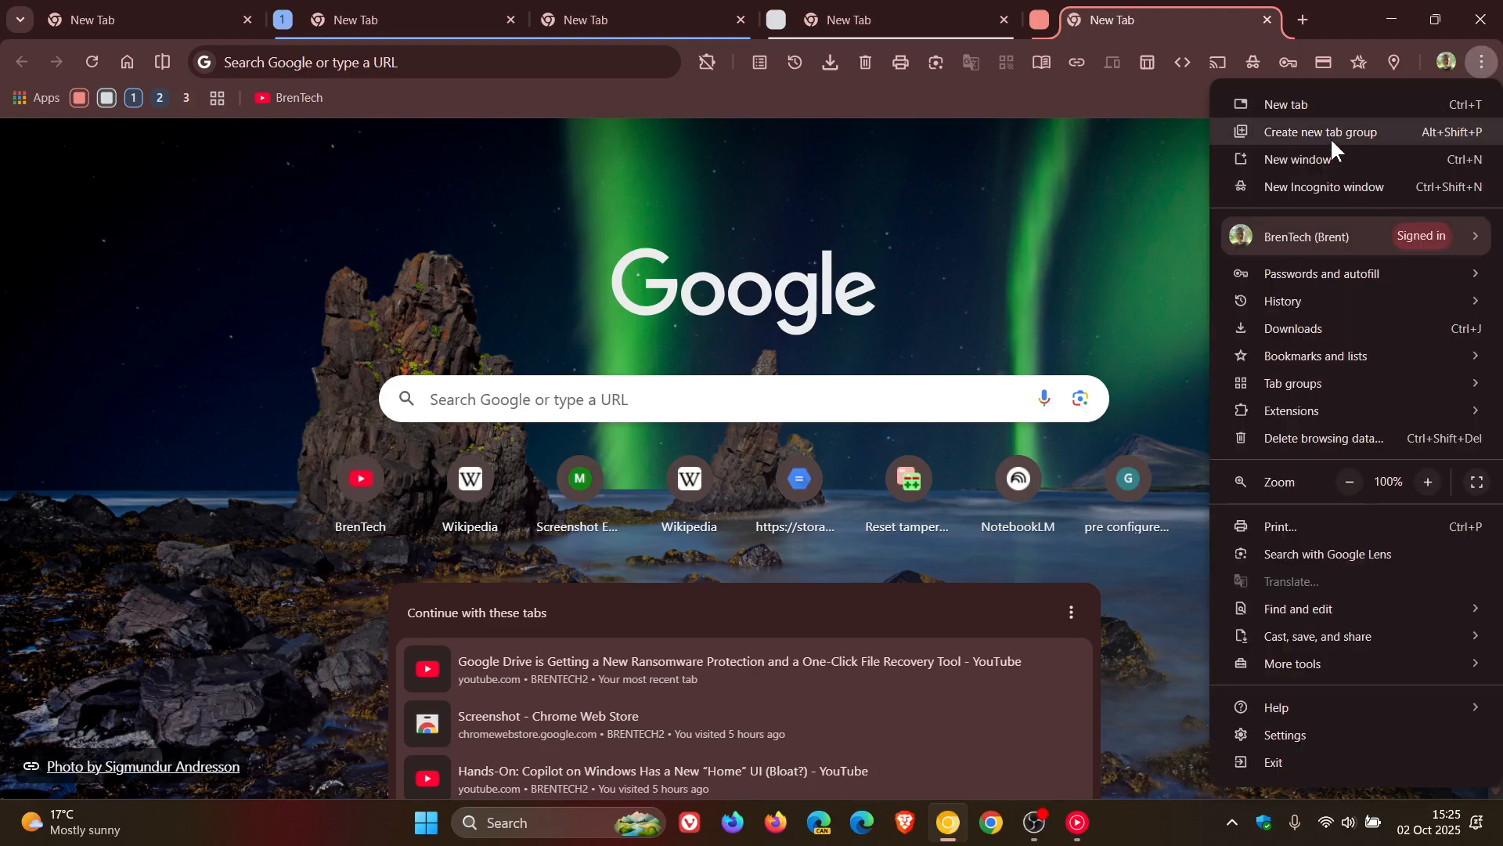
{"action": "left_click", "coordinate": [1327, 132]}
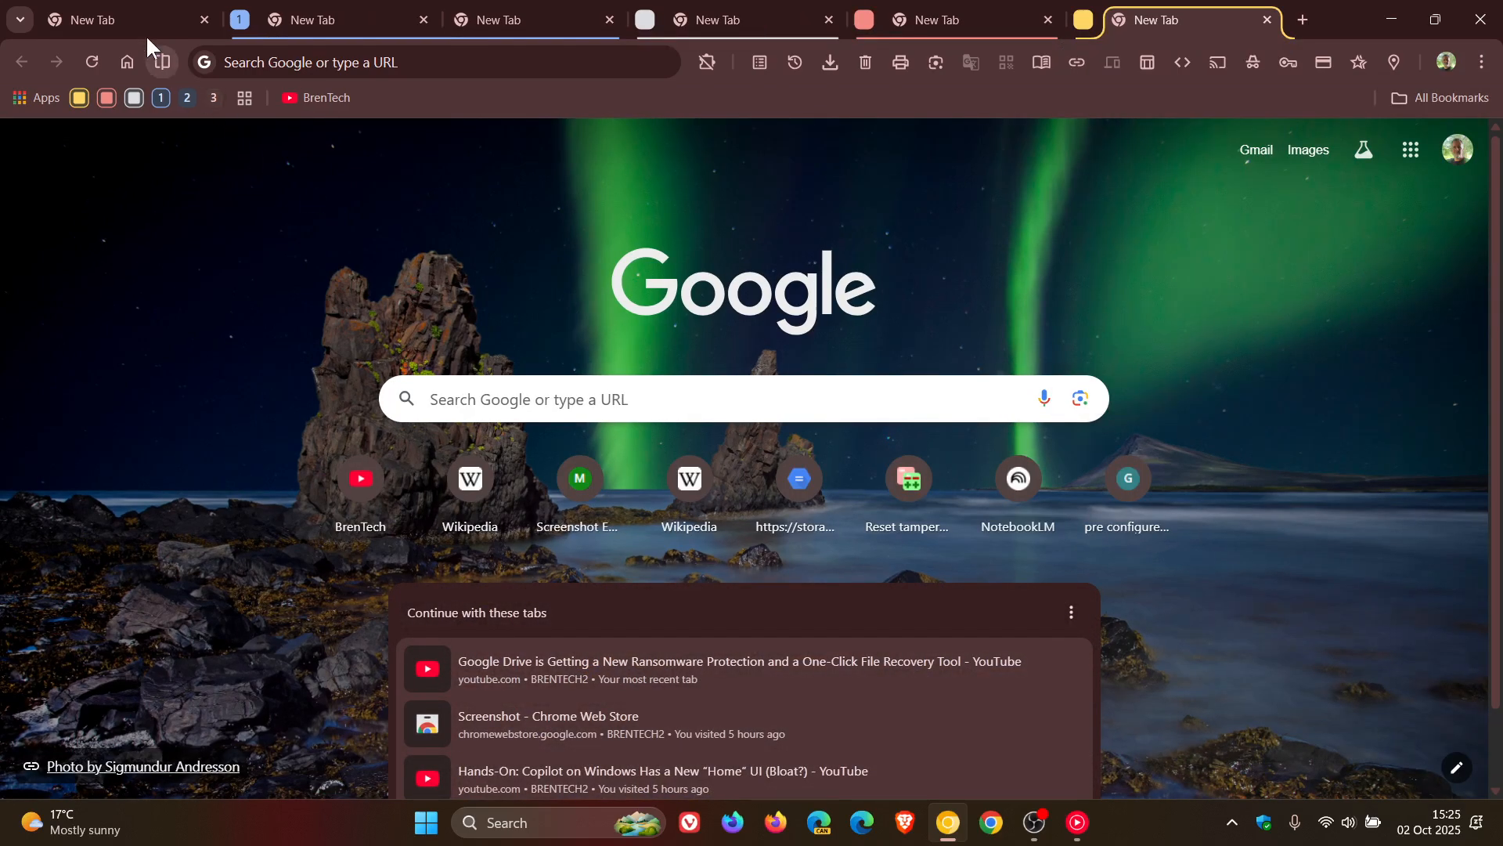
Put the first ungrouped tab into its own new green tab group via its context menu
{"action": "right_click", "coordinate": [95, 19]}
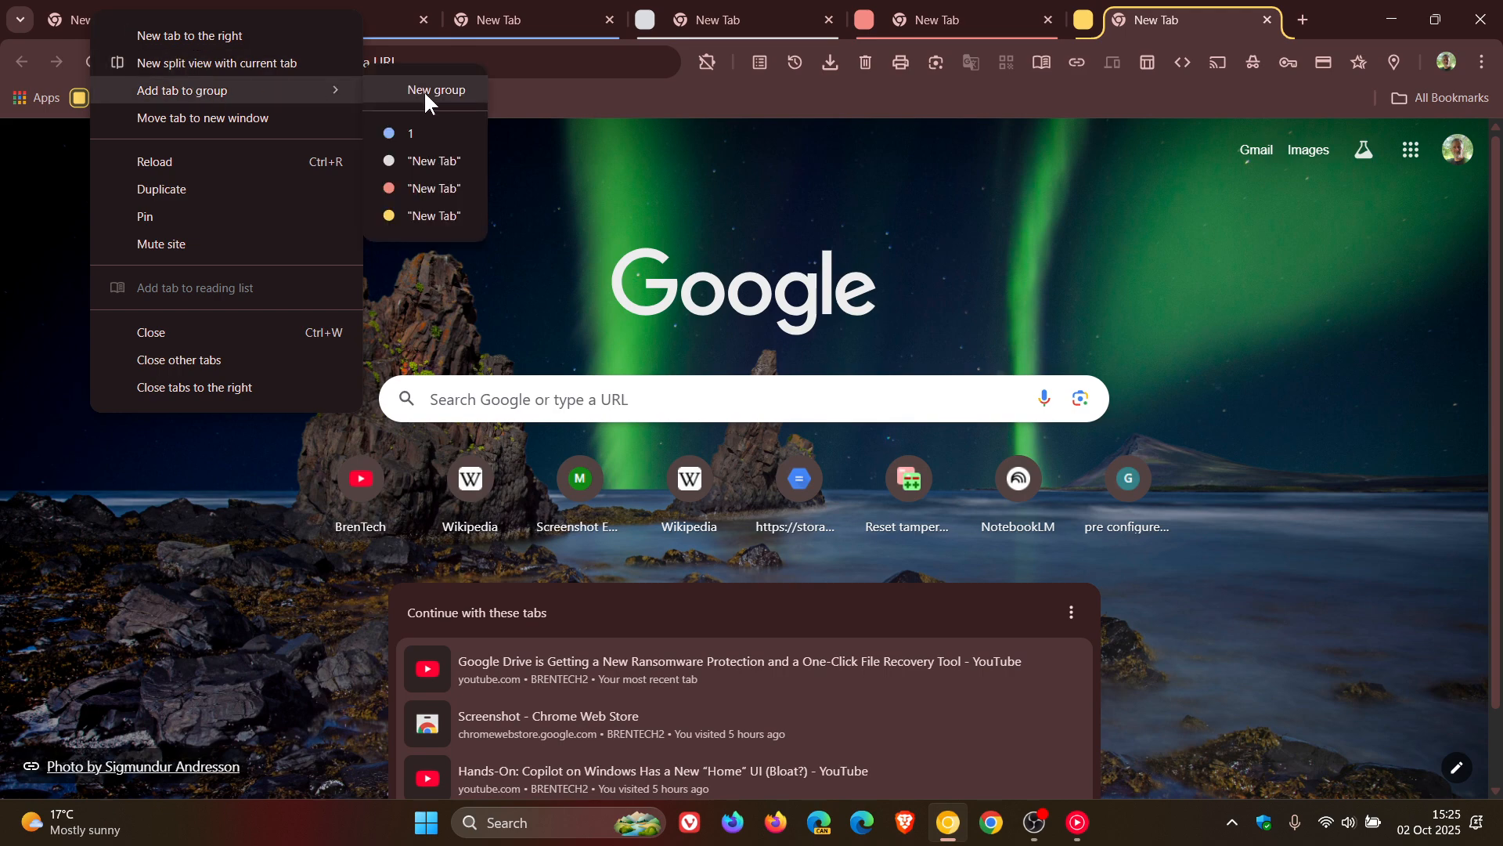
{"action": "left_click", "coordinate": [437, 89]}
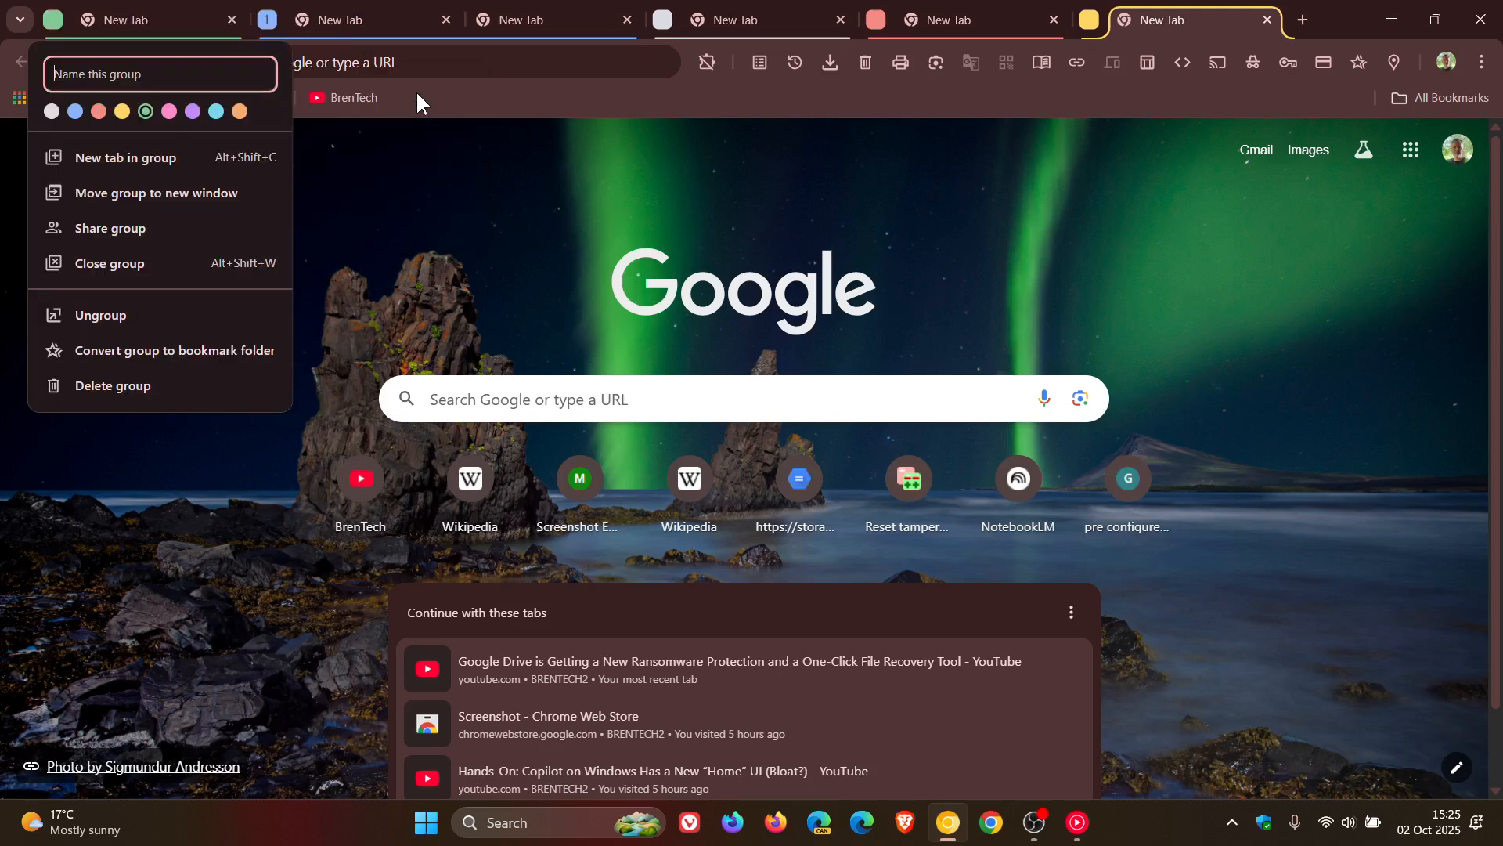
{"action": "mouse_move", "coordinate": [1256, 273]}
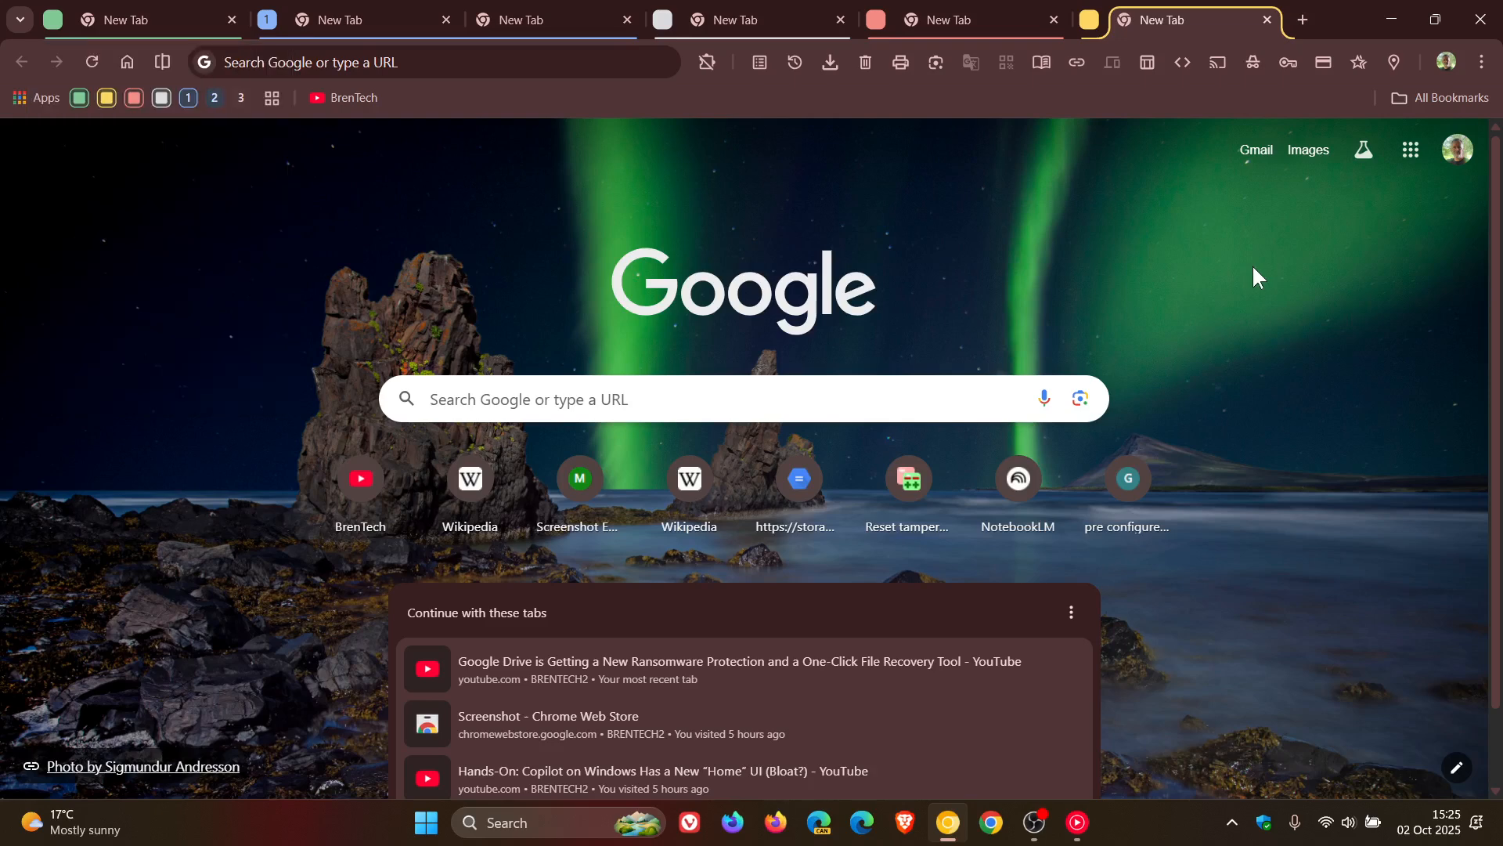
{"action": "mouse_move", "coordinate": [1417, 184]}
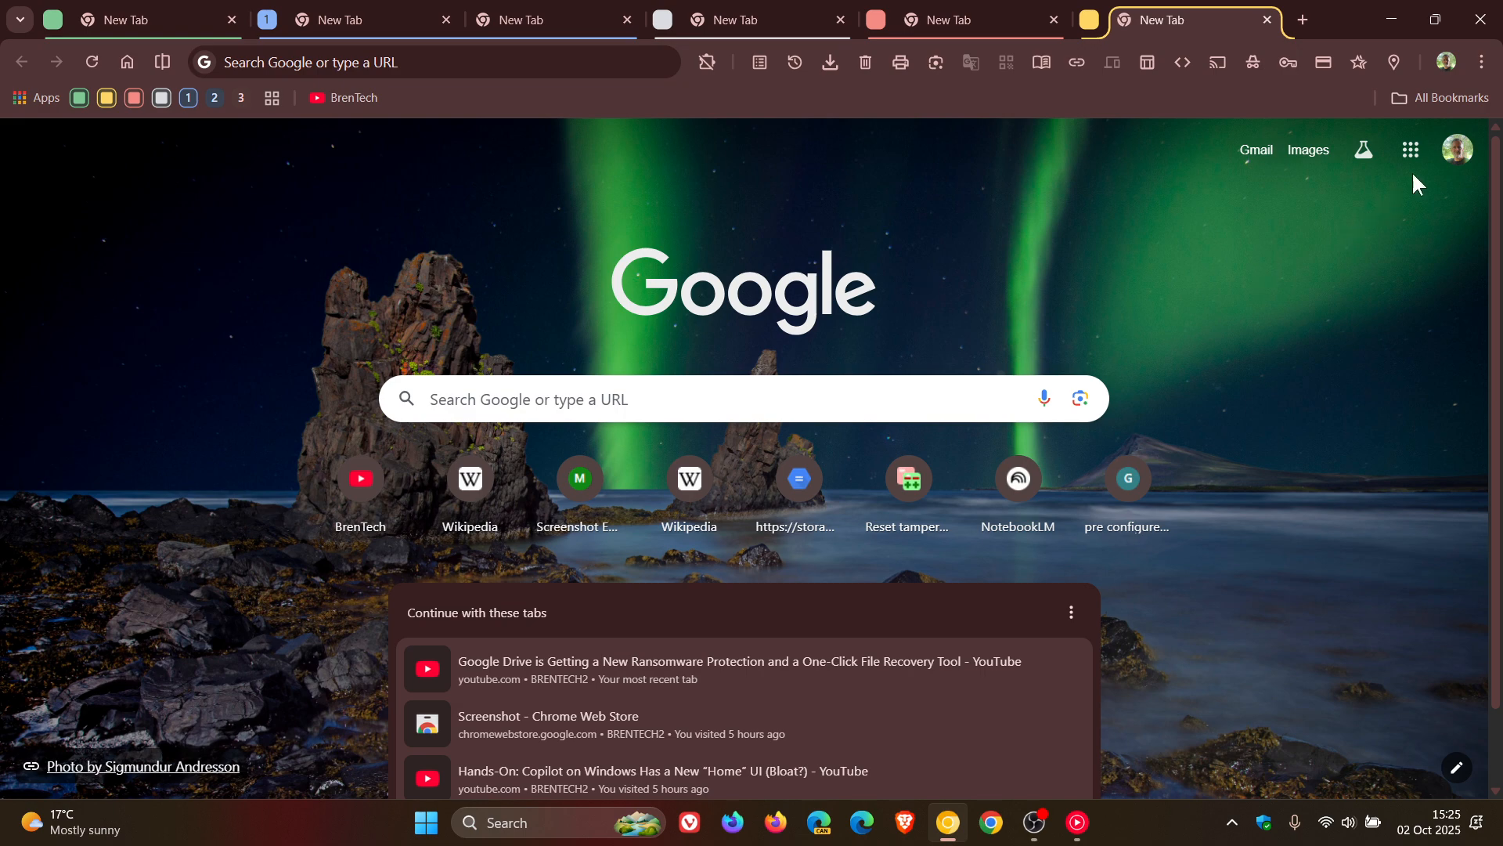
Leave the green group unnamed and bring up the browser's ⋮ main menu again
{"action": "left_click", "coordinate": [1480, 61]}
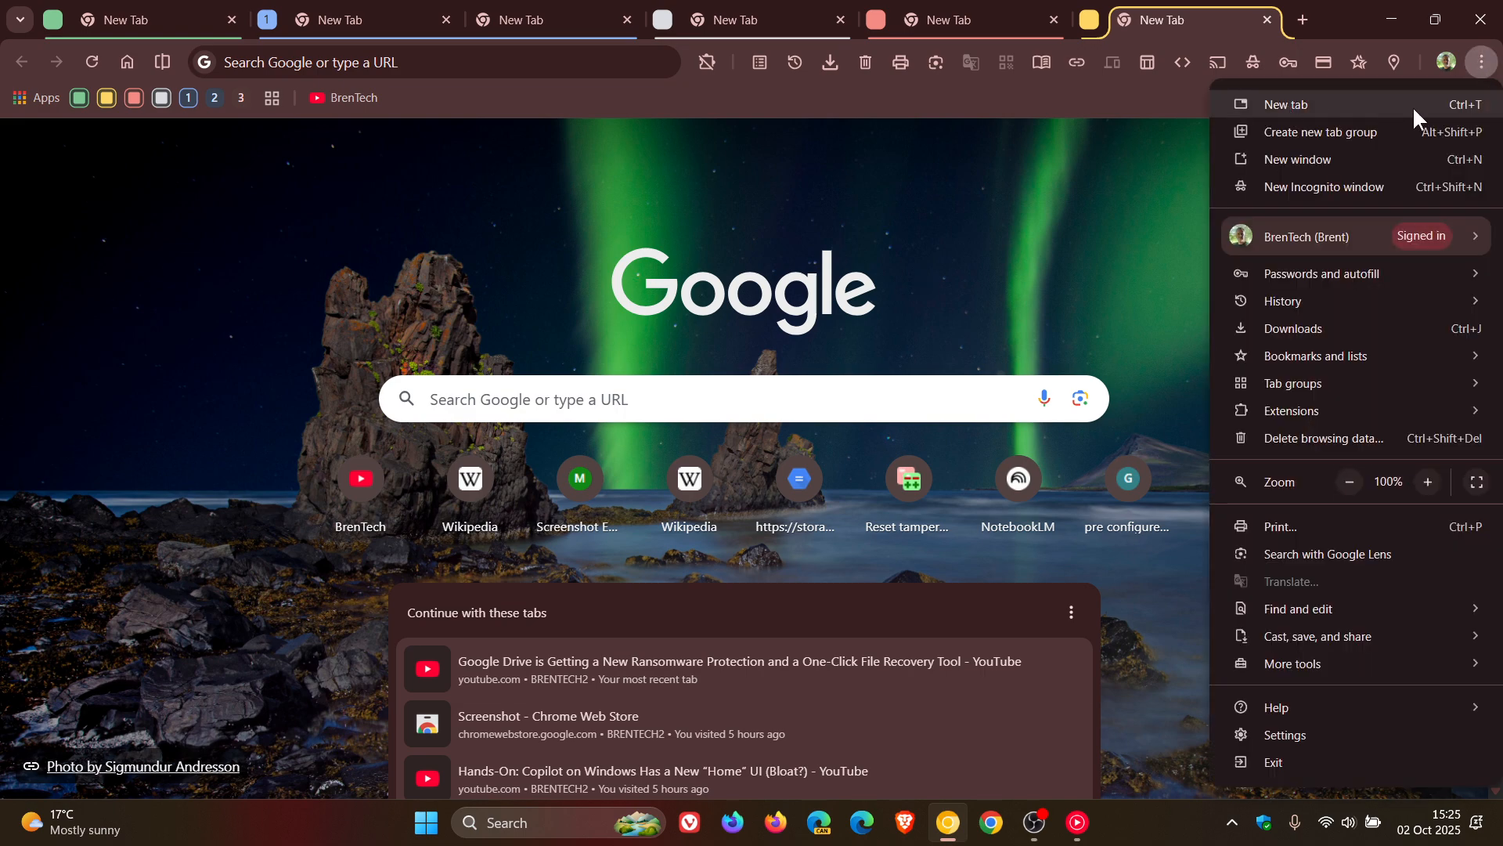
{"action": "mouse_move", "coordinate": [1331, 132]}
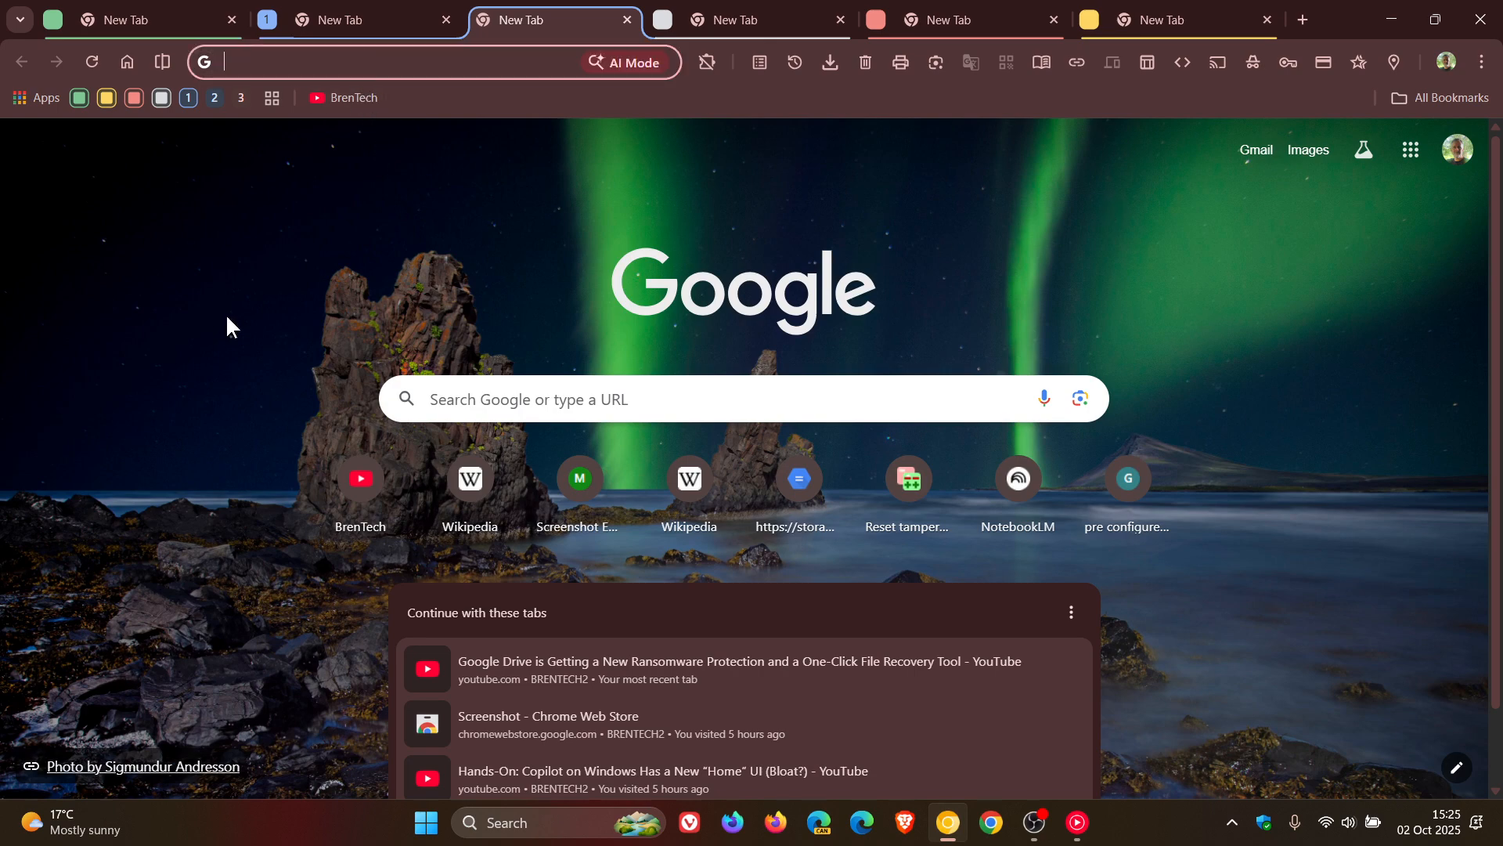
{"action": "mouse_move", "coordinate": [247, 340]}
{"action": "type", "text": "chrome://flags"}
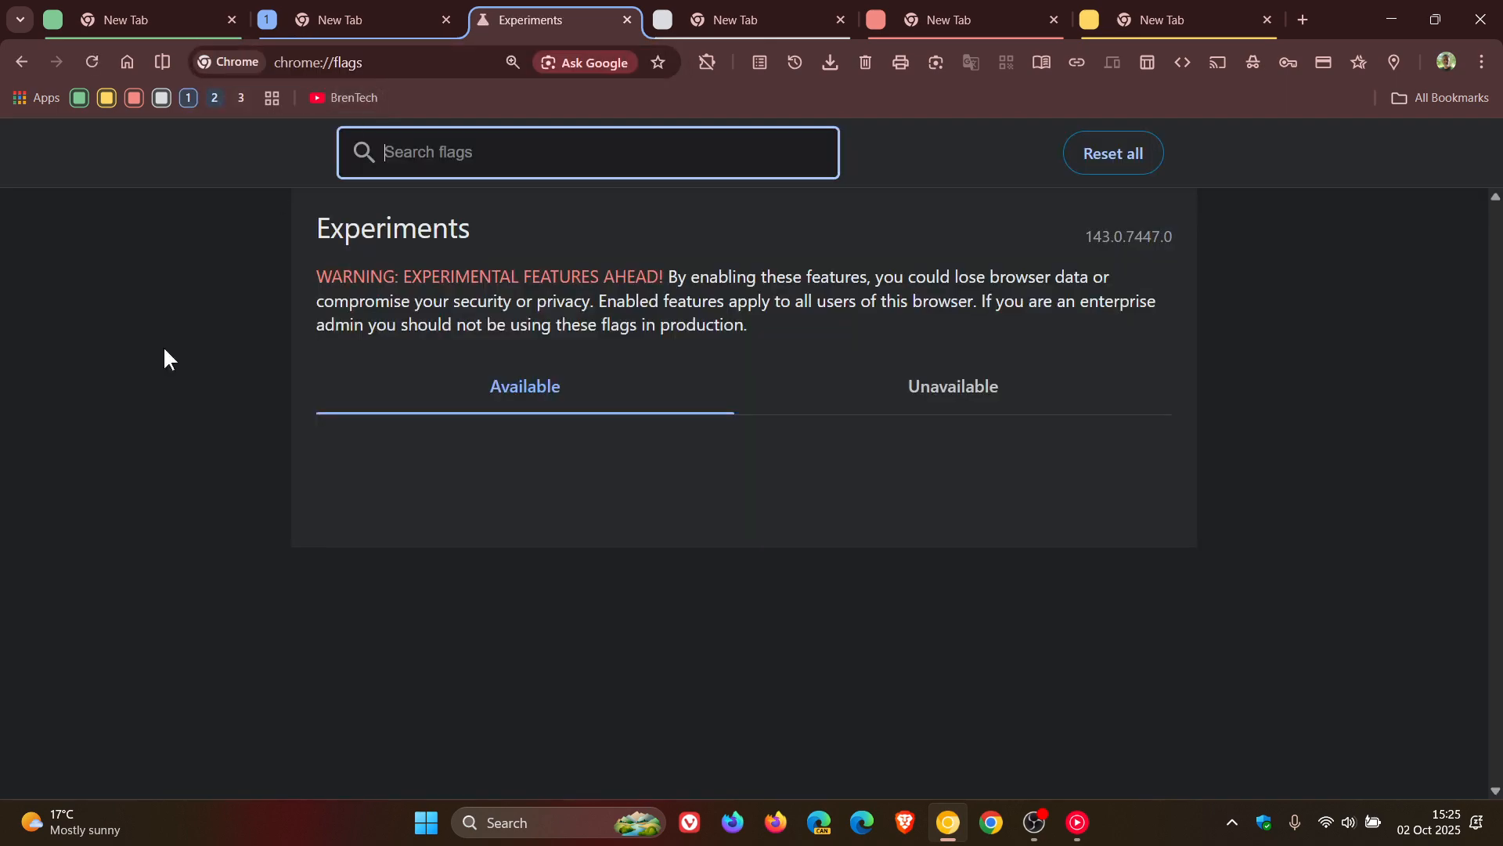
Search chrome://flags for 'create' to show the tab group menu flag Enabled, then open a fresh New Tab
{"action": "scroll", "scroll_direction": "down", "scroll_amount": 3}
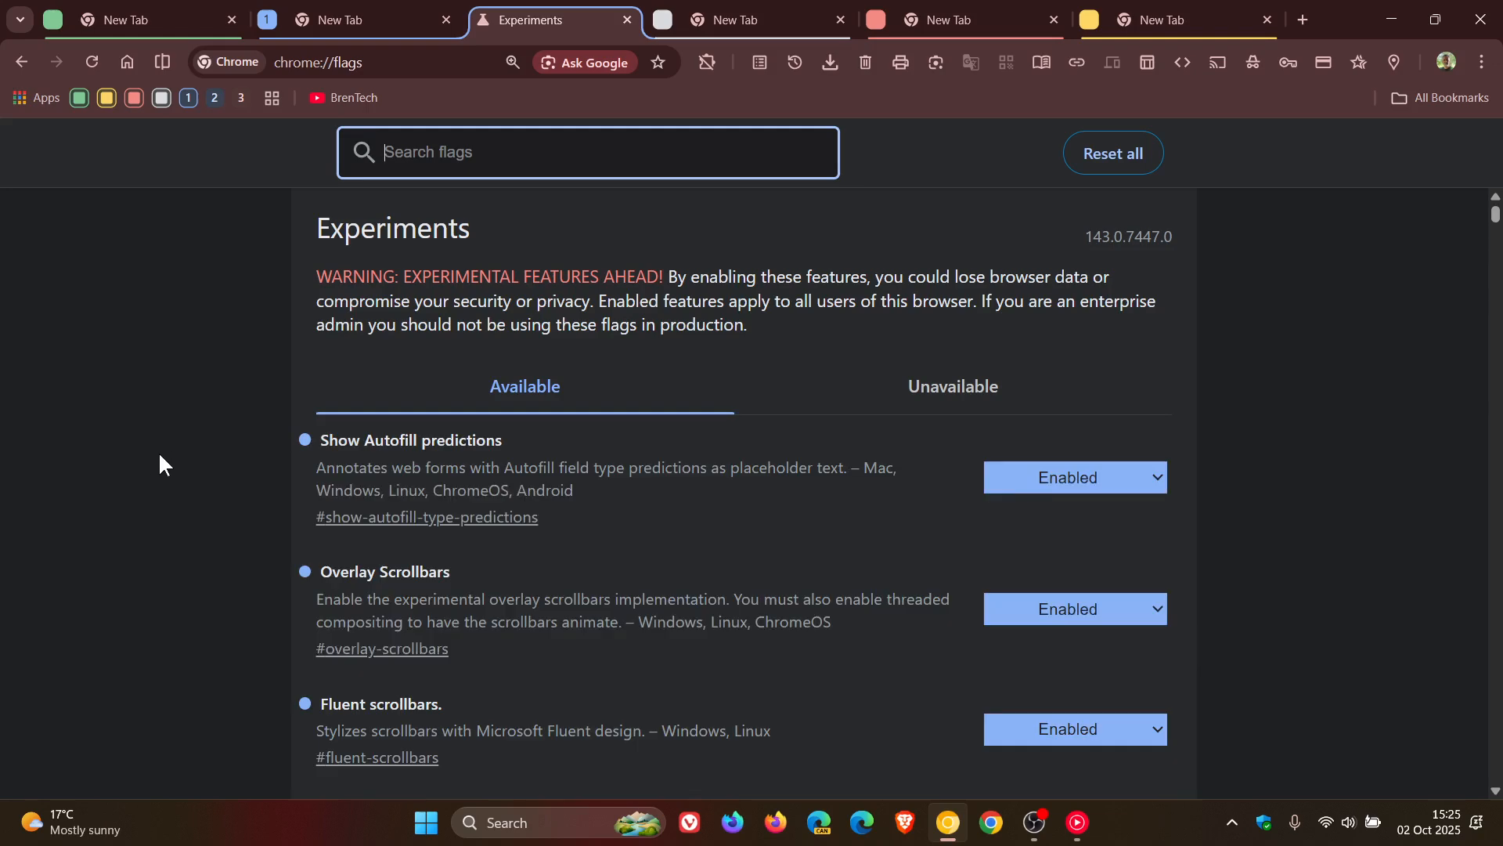
{"action": "type", "text": "crea"}
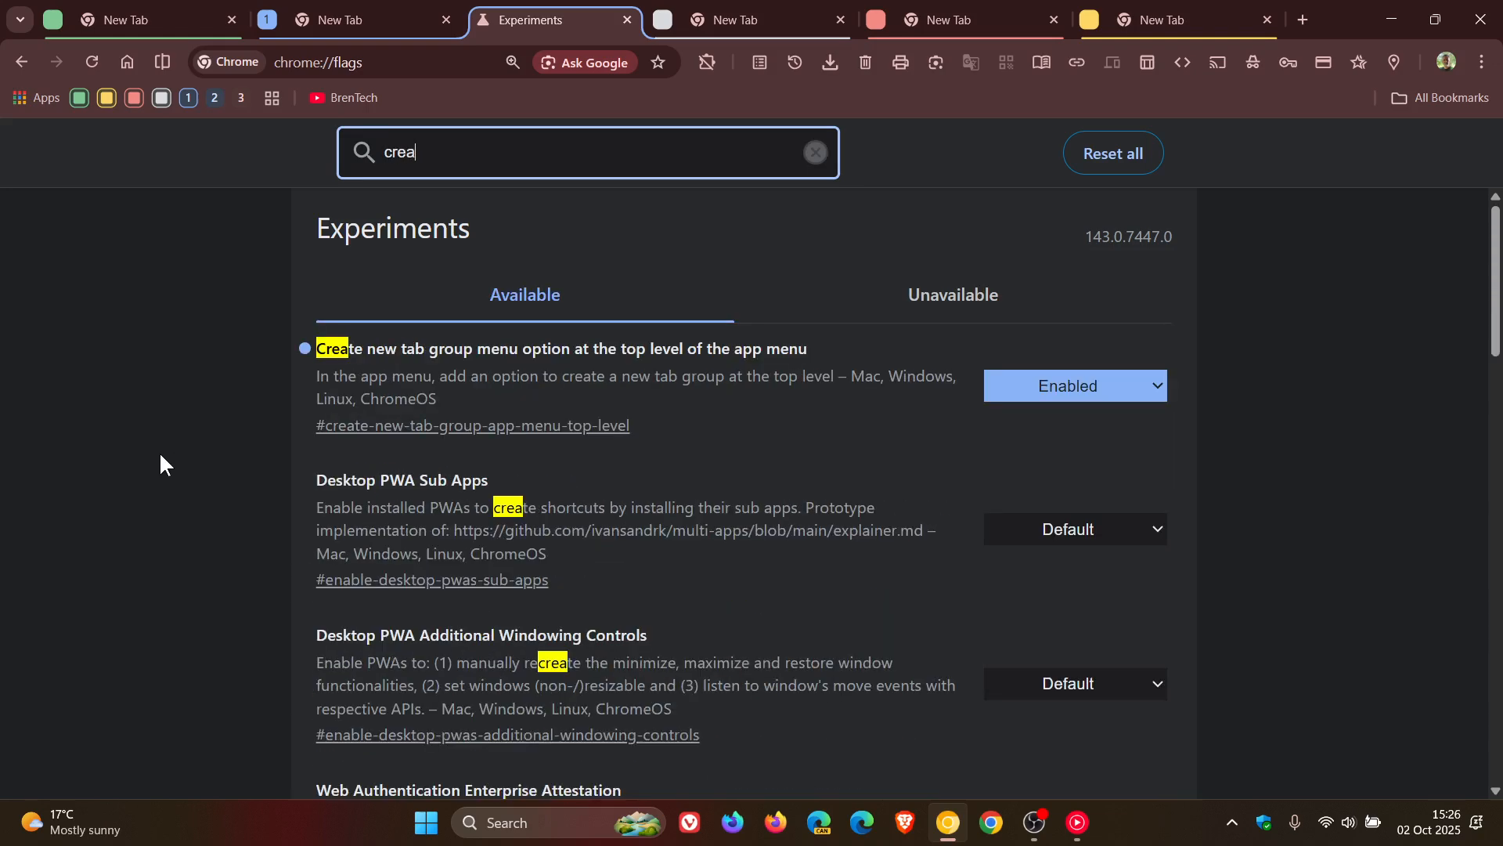
{"action": "type", "text": "te"}
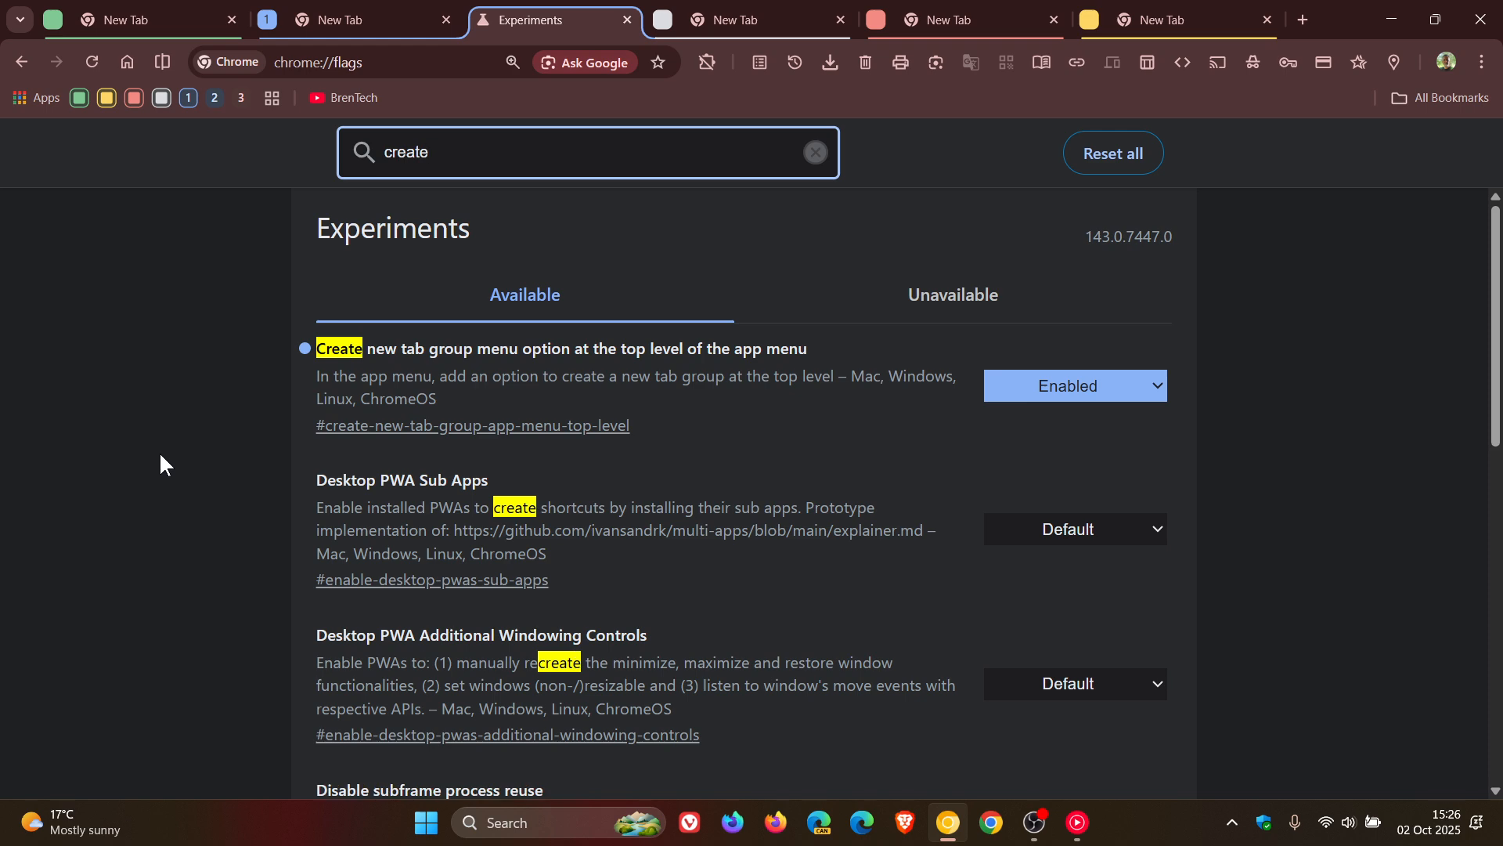
{"action": "mouse_move", "coordinate": [534, 374]}
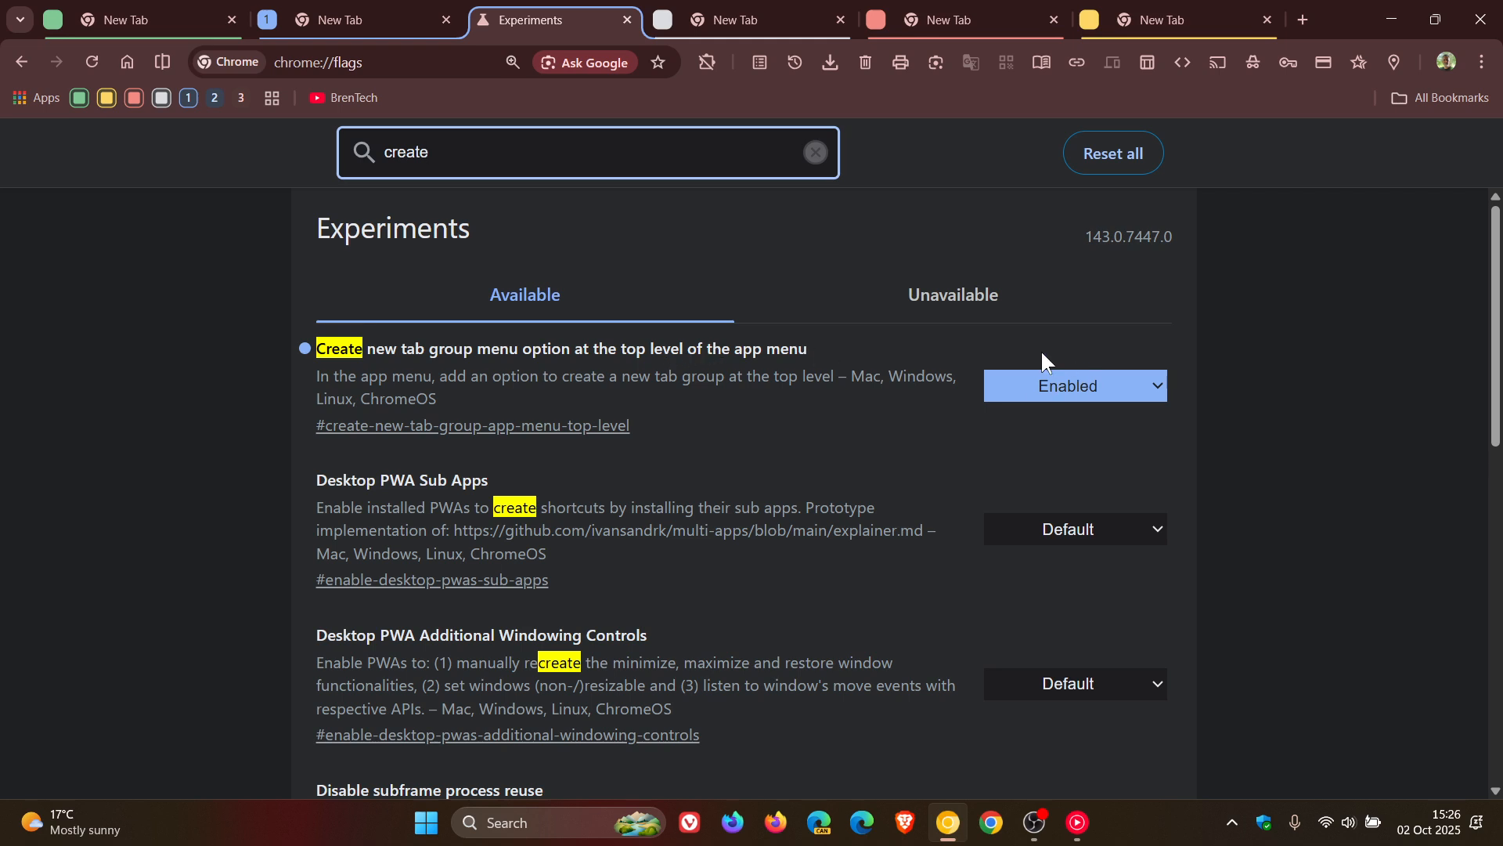
{"action": "mouse_move", "coordinate": [1450, 97]}
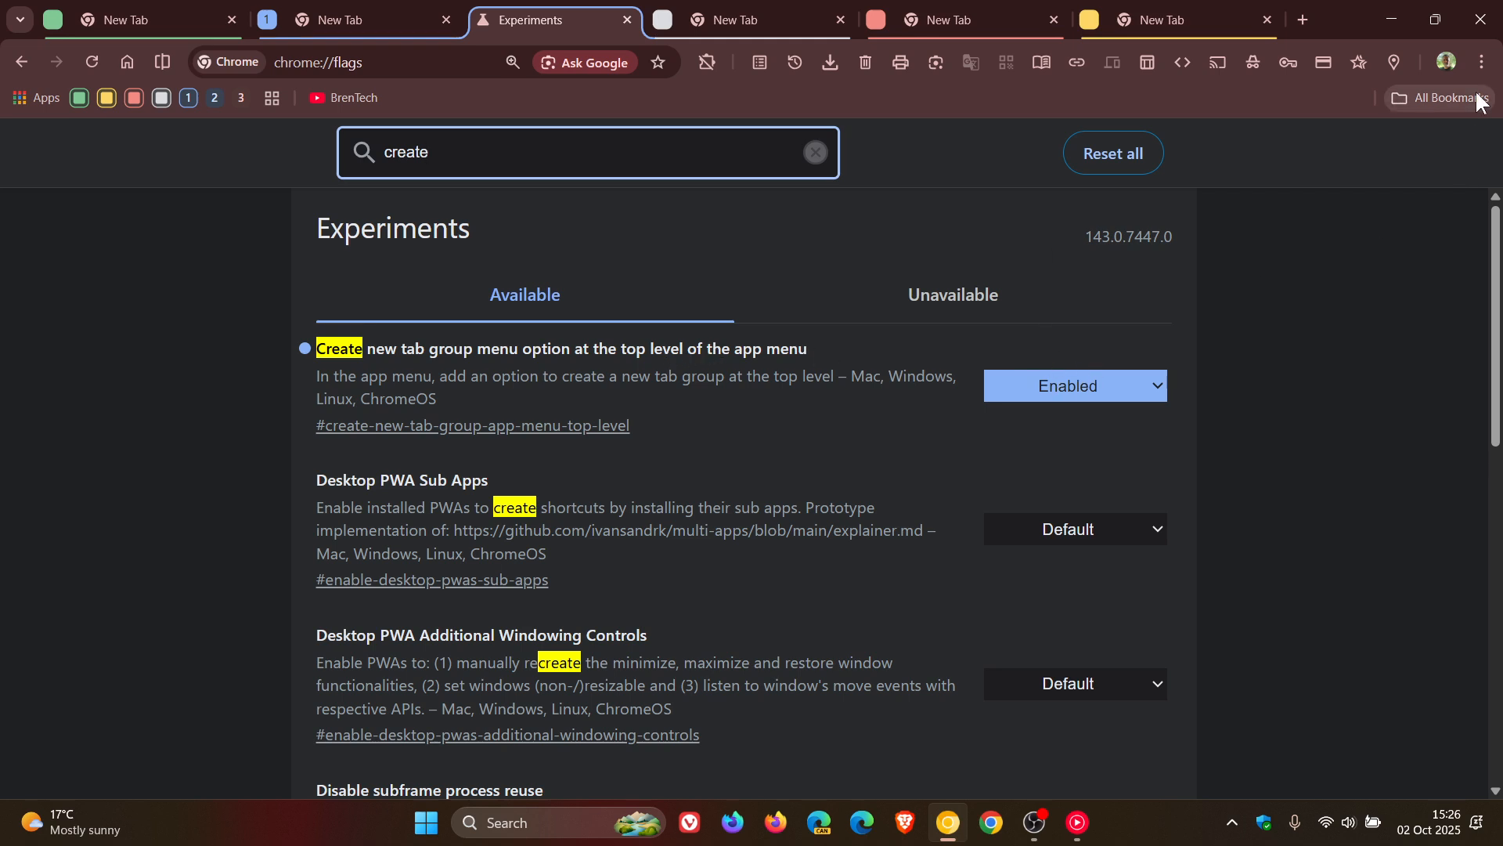
{"action": "left_click", "coordinate": [1479, 61]}
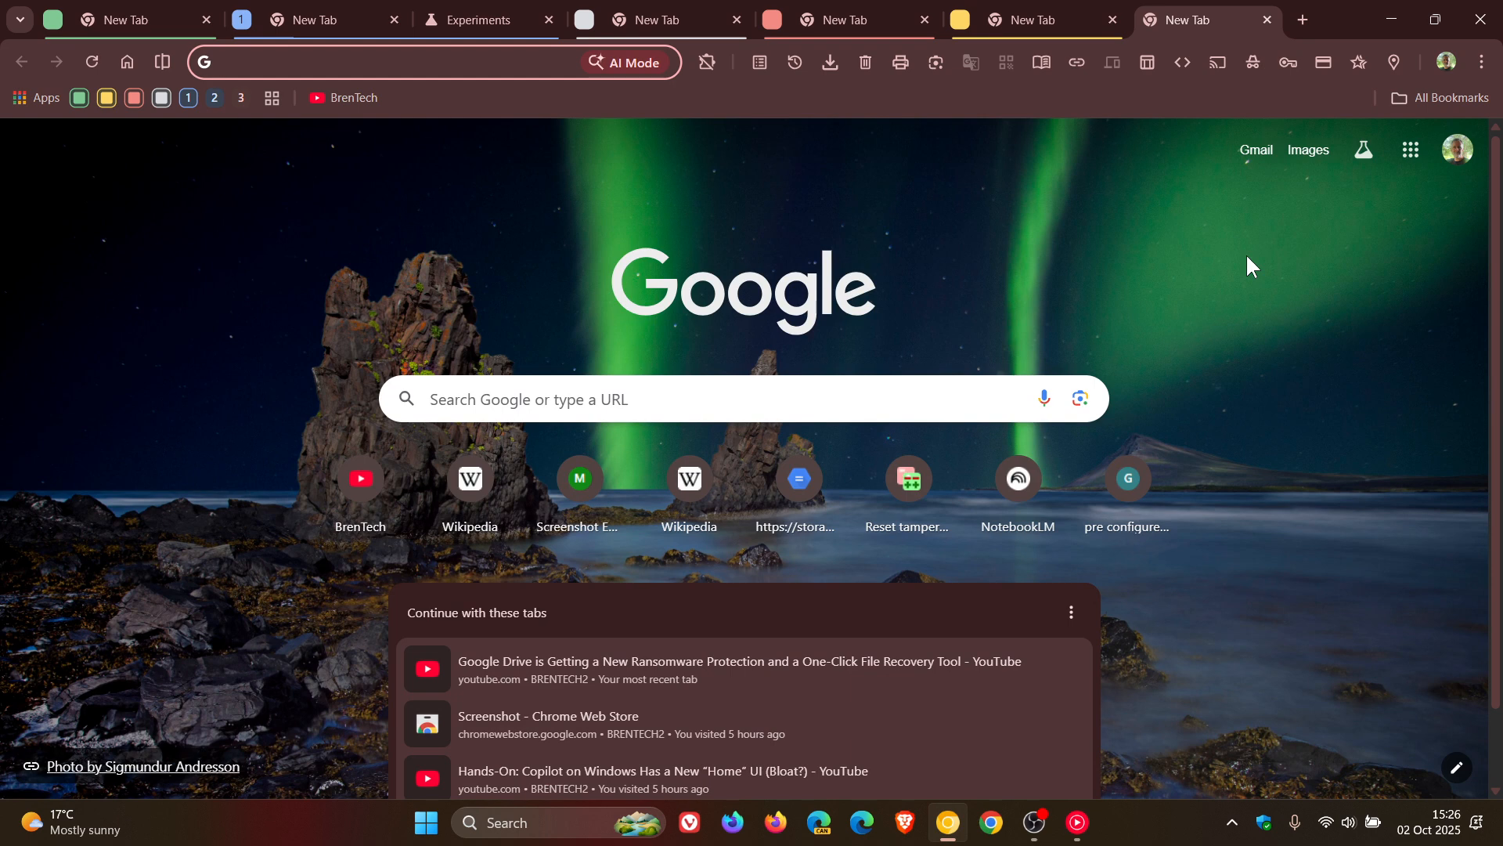
{"action": "left_click", "coordinate": [412, 61]}
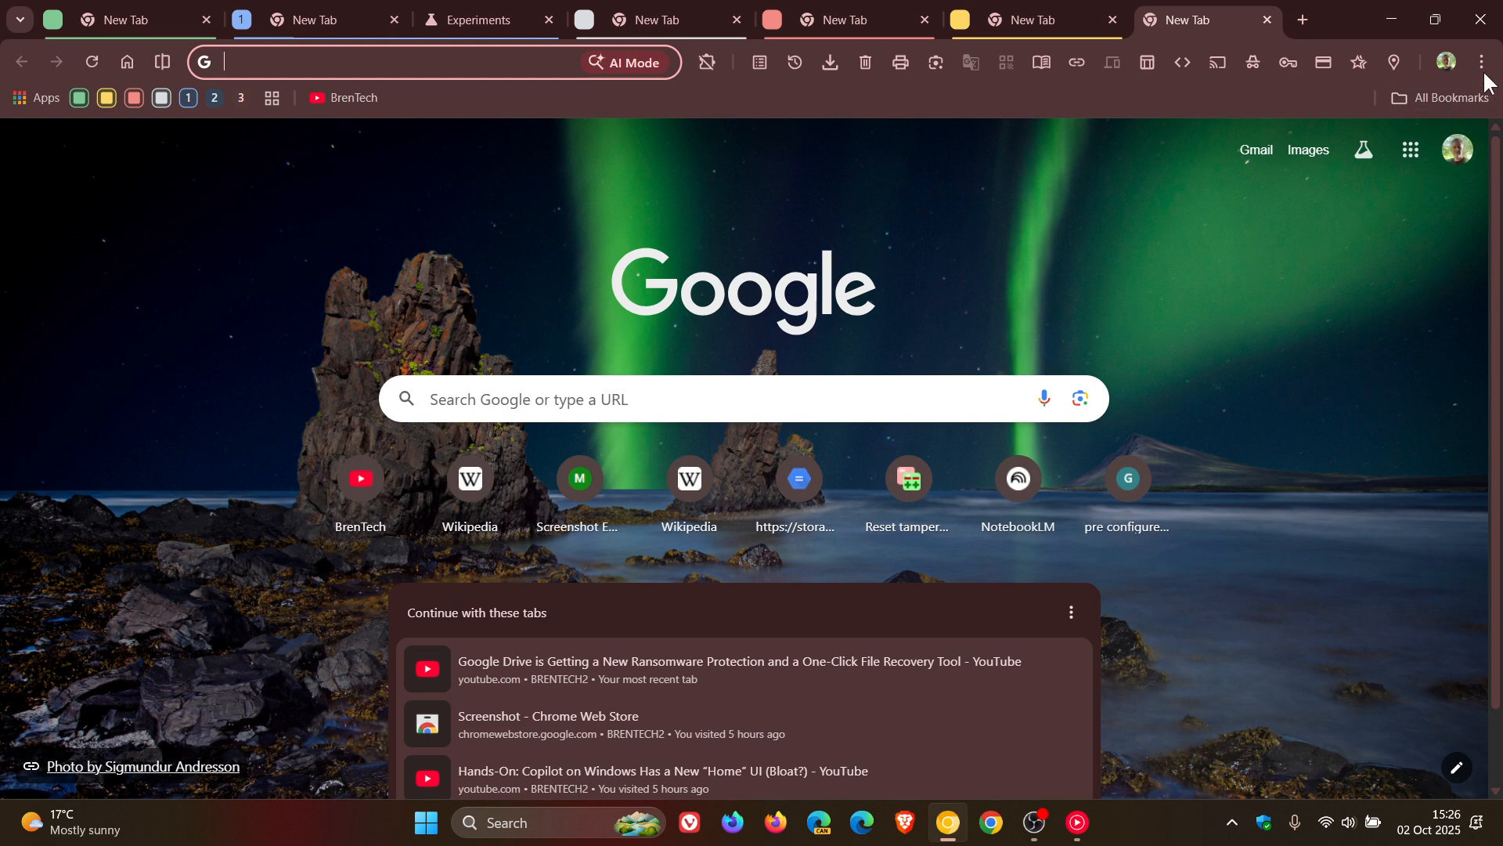
{"action": "left_click", "coordinate": [1480, 62]}
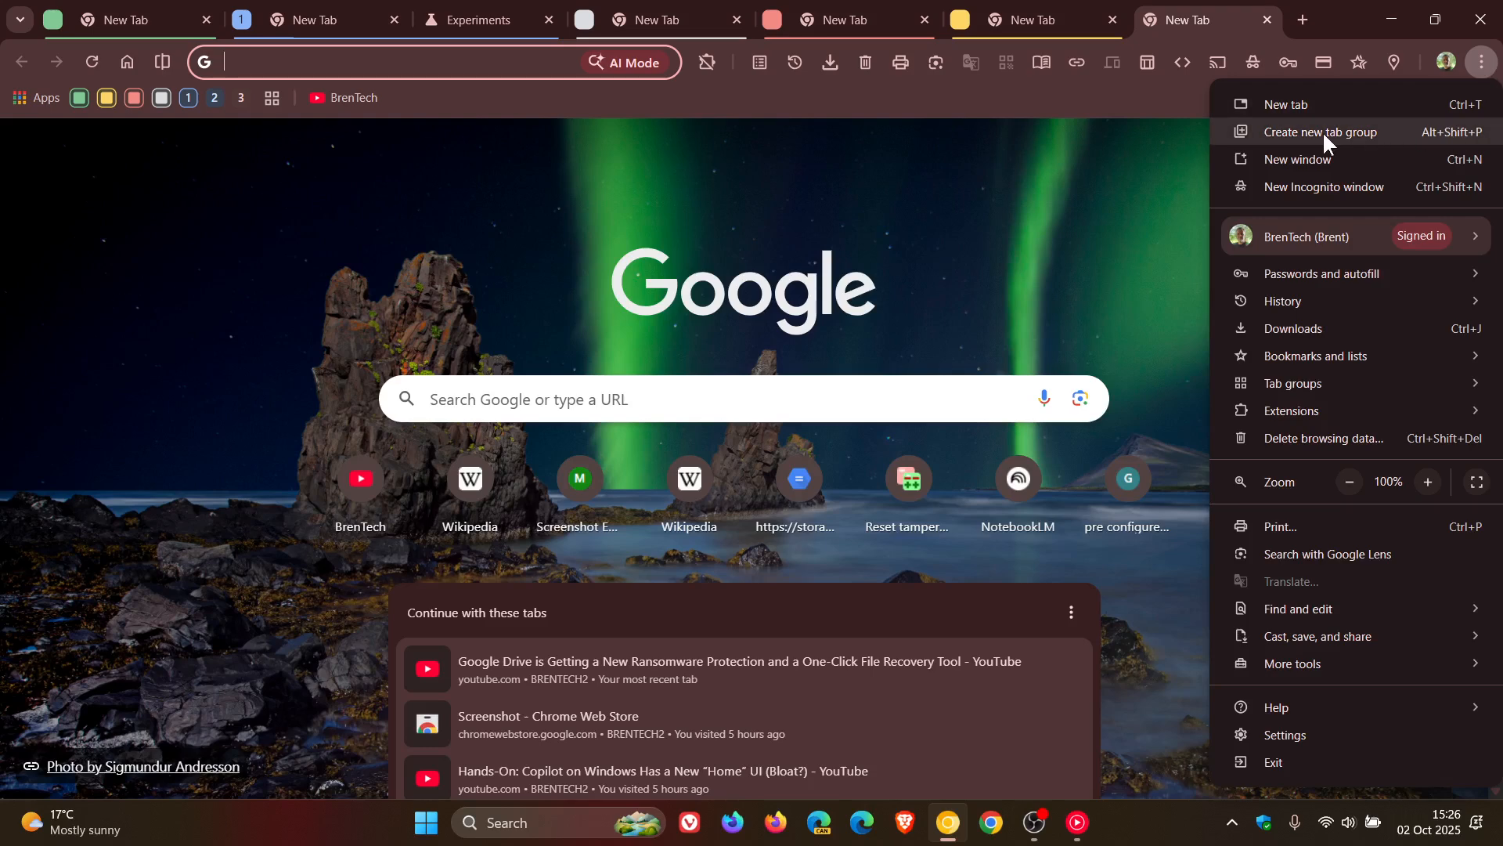
{"action": "mouse_move", "coordinate": [1385, 135]}
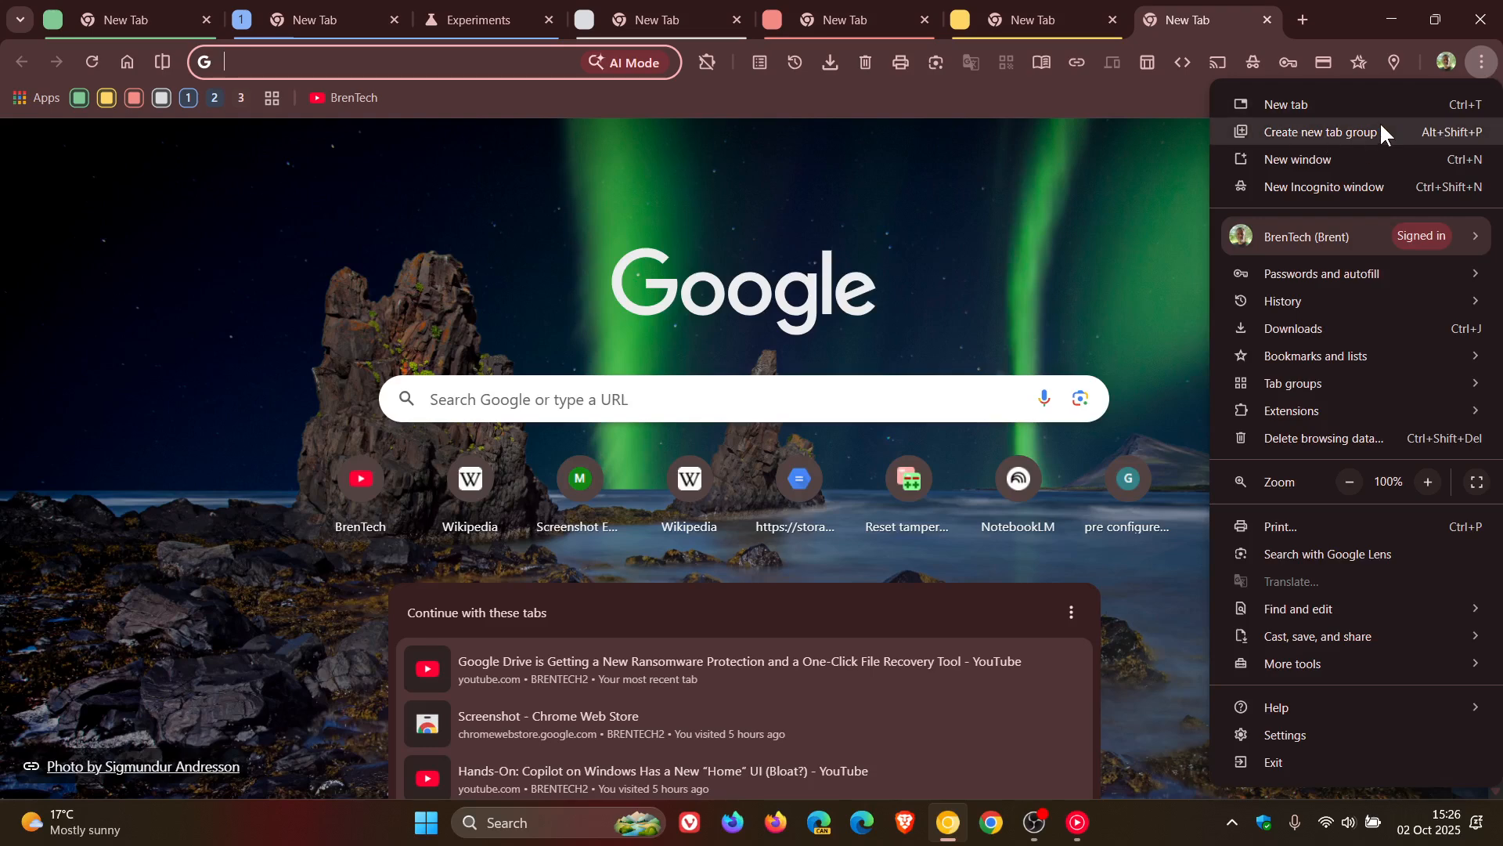
{"action": "mouse_move", "coordinate": [1295, 370]}
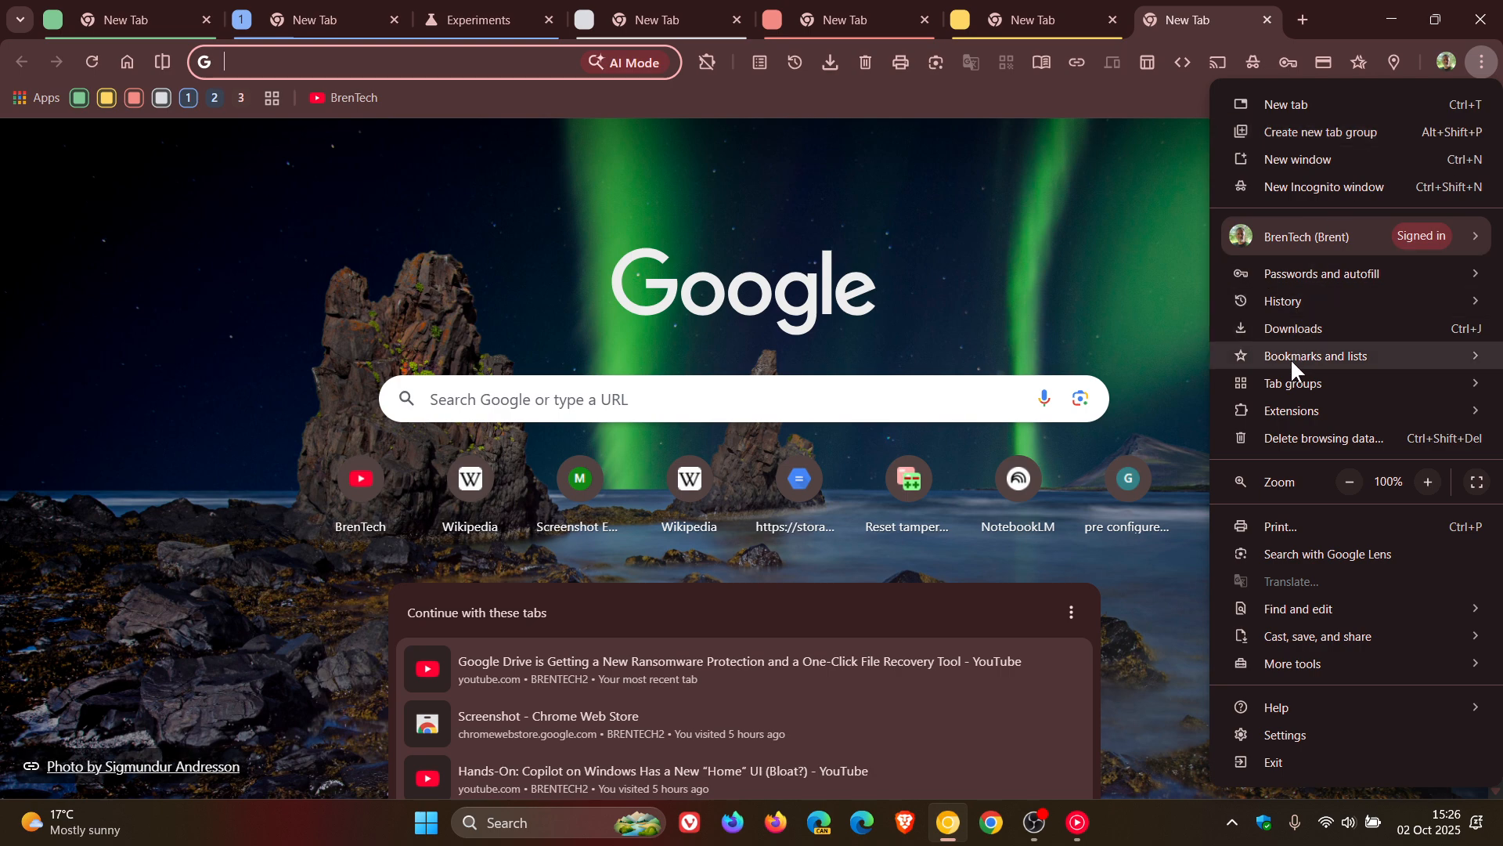
{"action": "left_click", "coordinate": [1319, 355]}
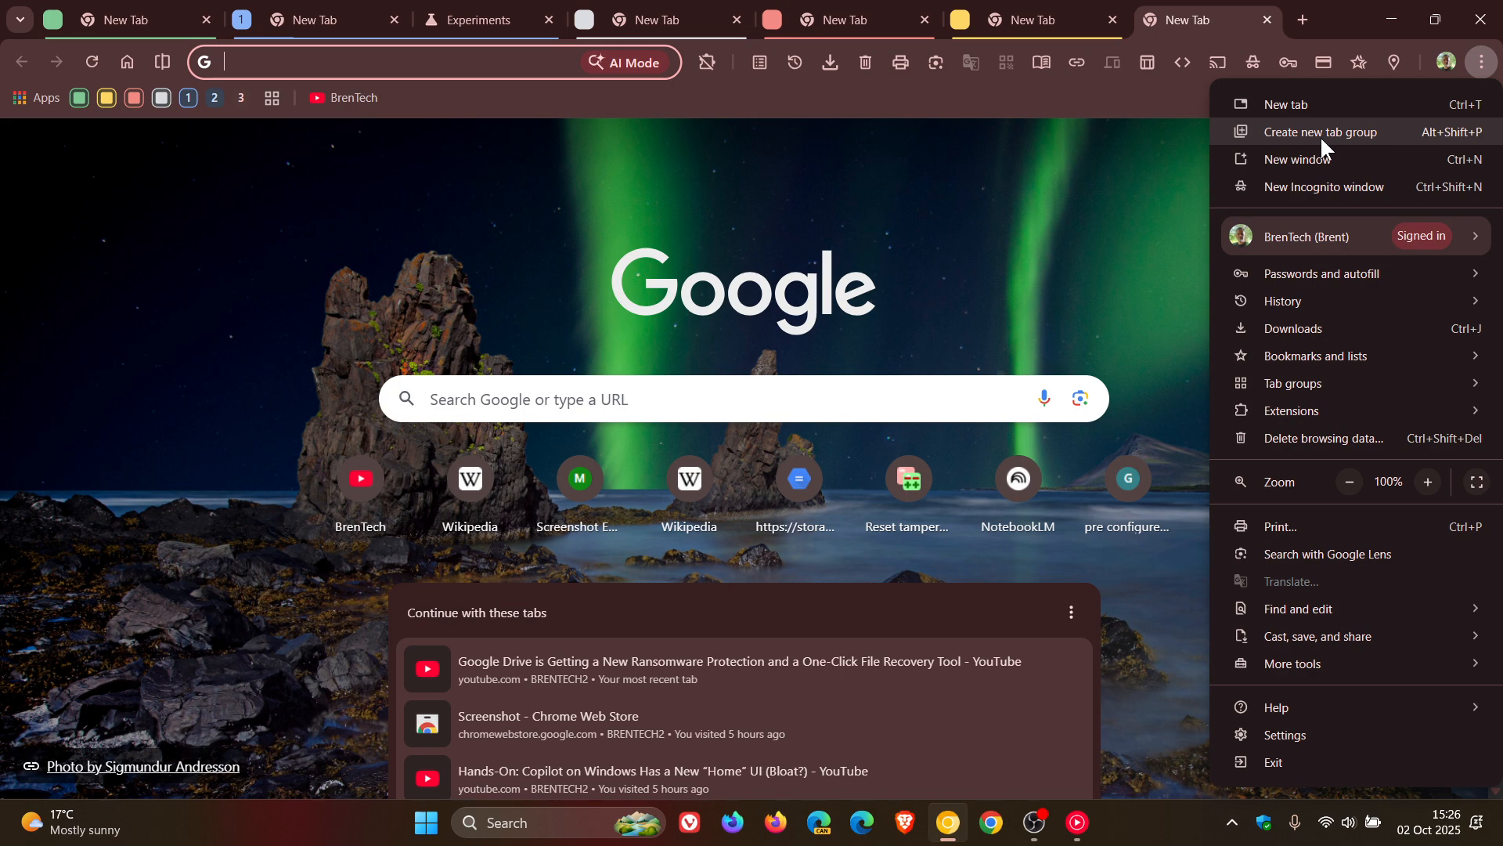
{"action": "mouse_move", "coordinate": [1244, 153]}
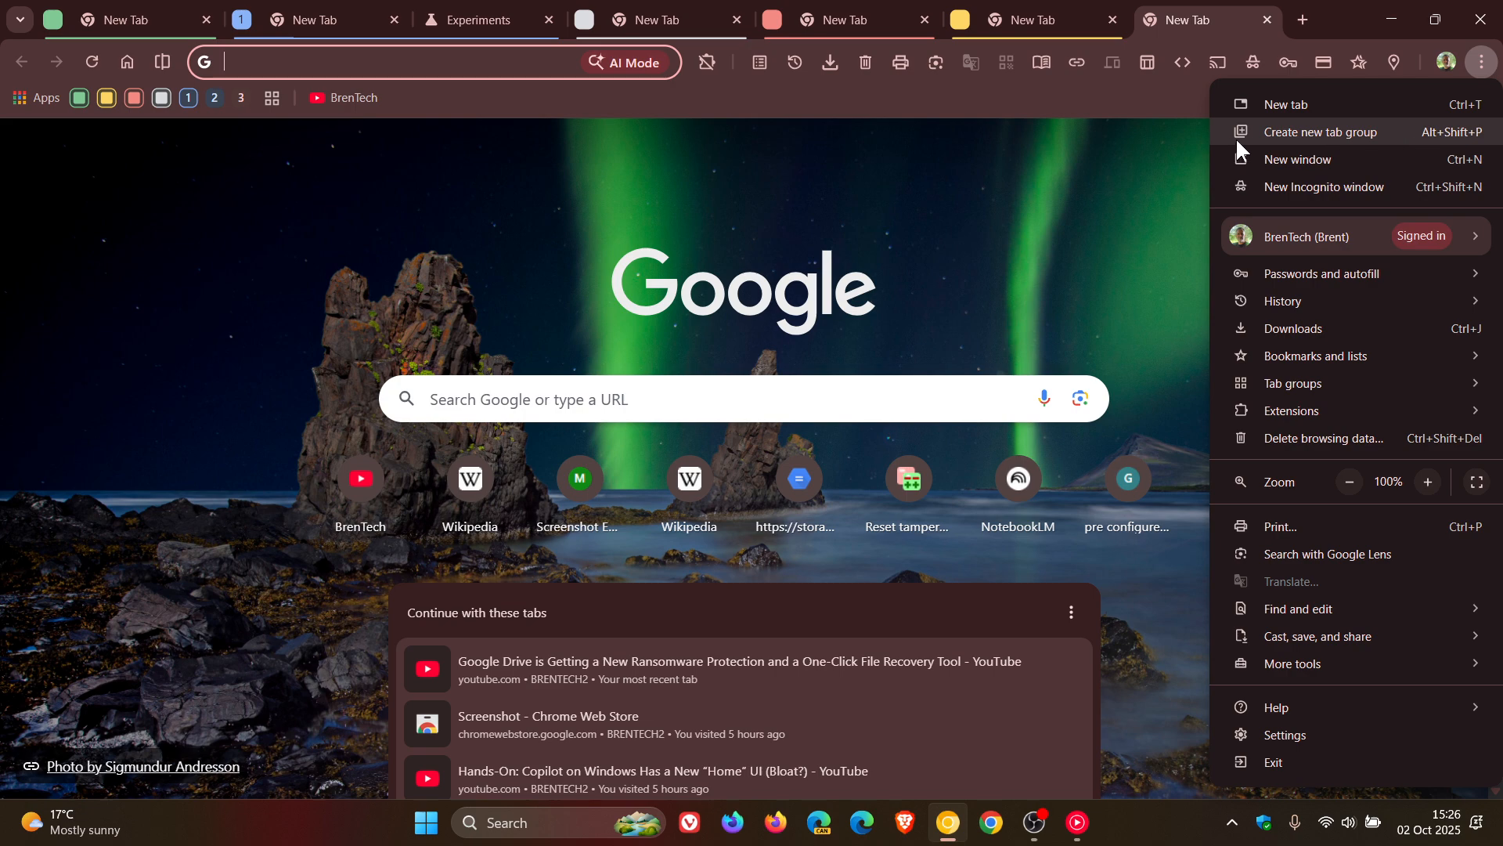
{"action": "mouse_move", "coordinate": [1386, 143]}
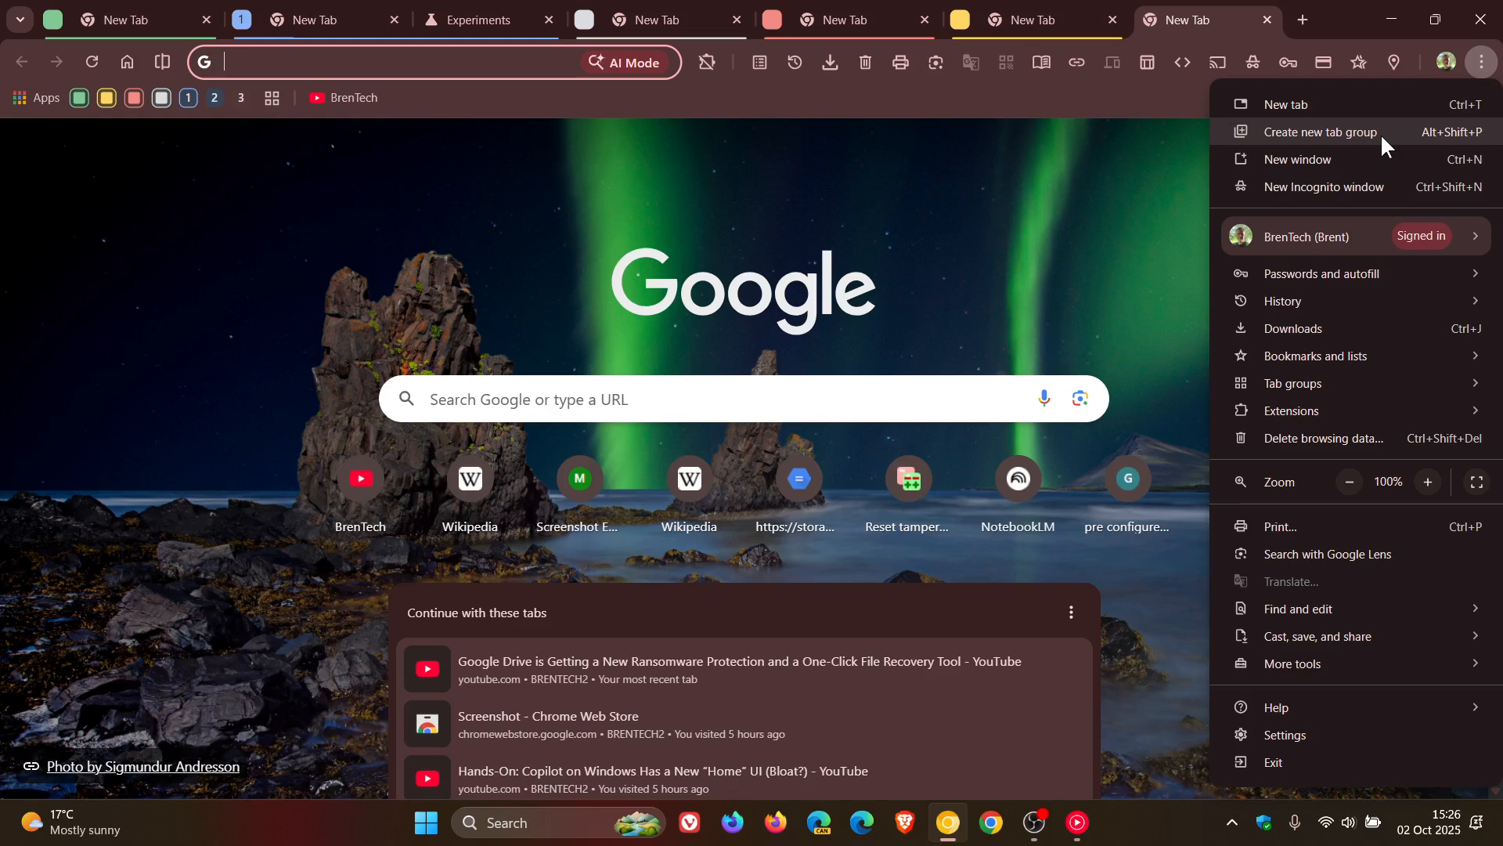
{"action": "mouse_move", "coordinate": [1333, 160]}
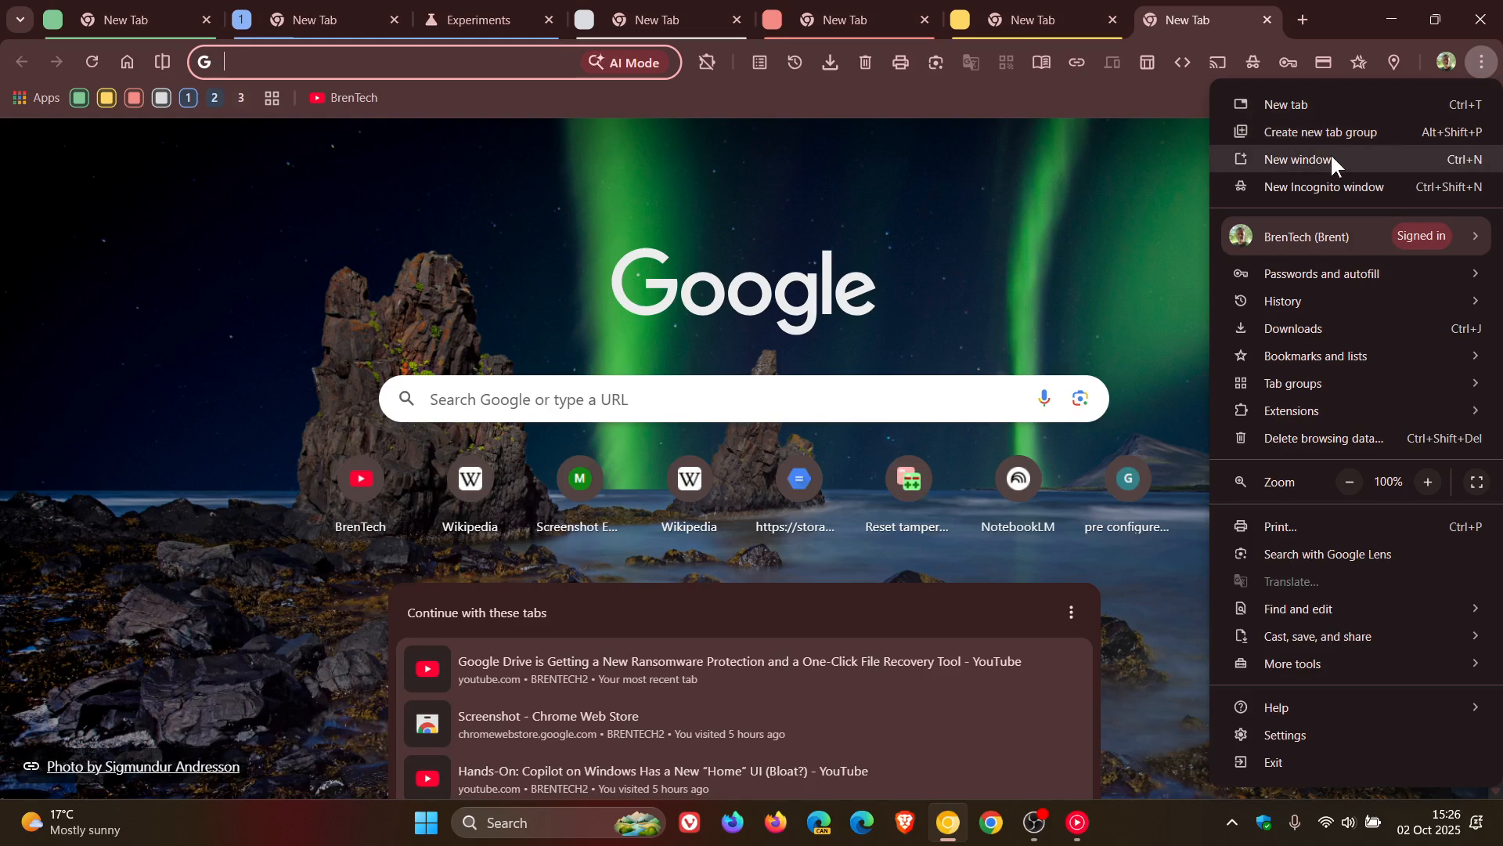
{"action": "mouse_move", "coordinate": [1414, 144]}
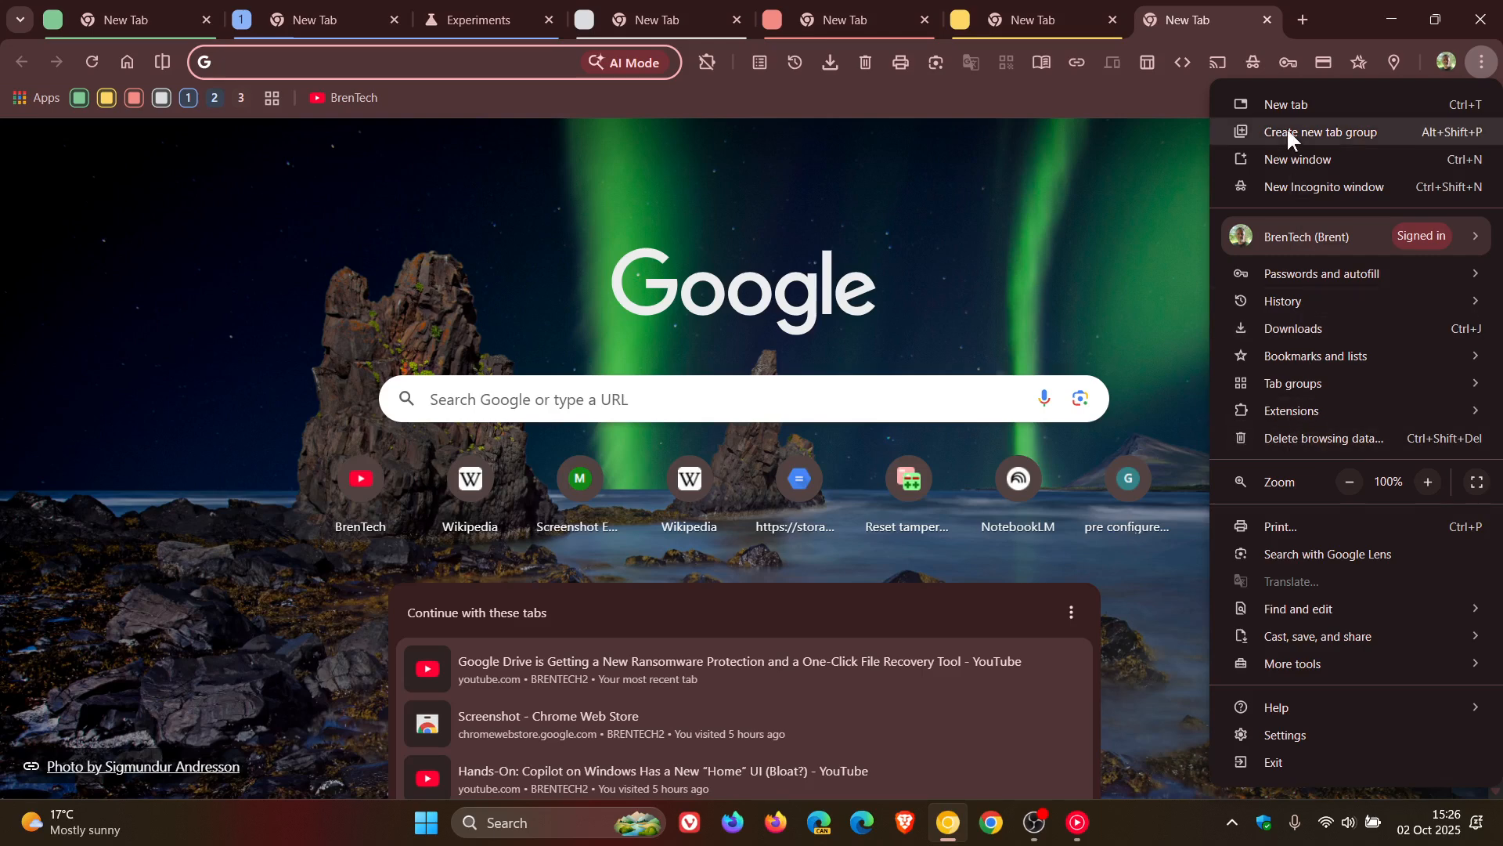
{"action": "mouse_move", "coordinate": [1318, 635]}
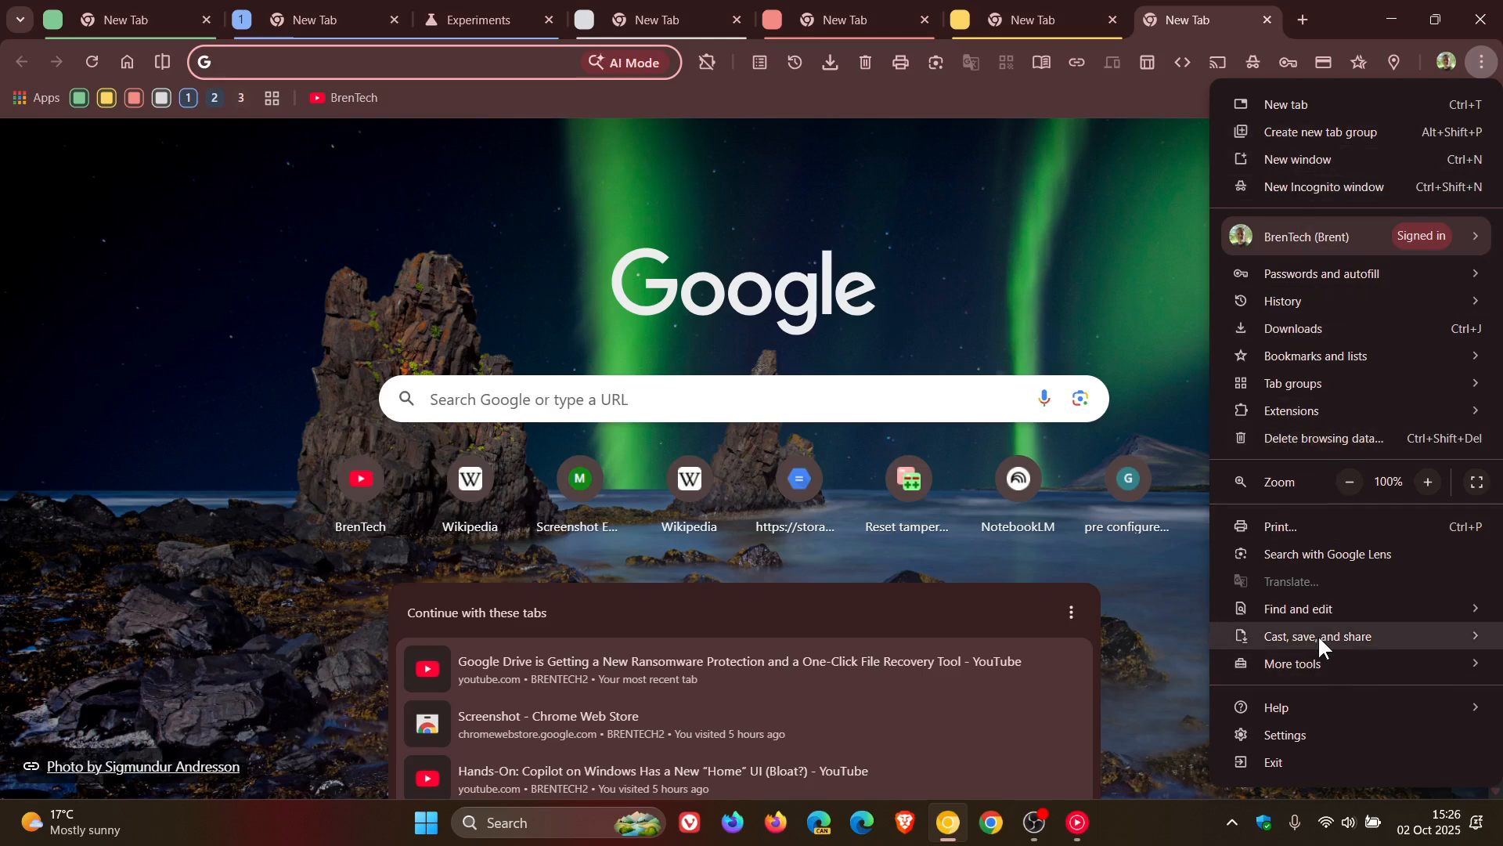
{"action": "mouse_move", "coordinate": [1309, 131]}
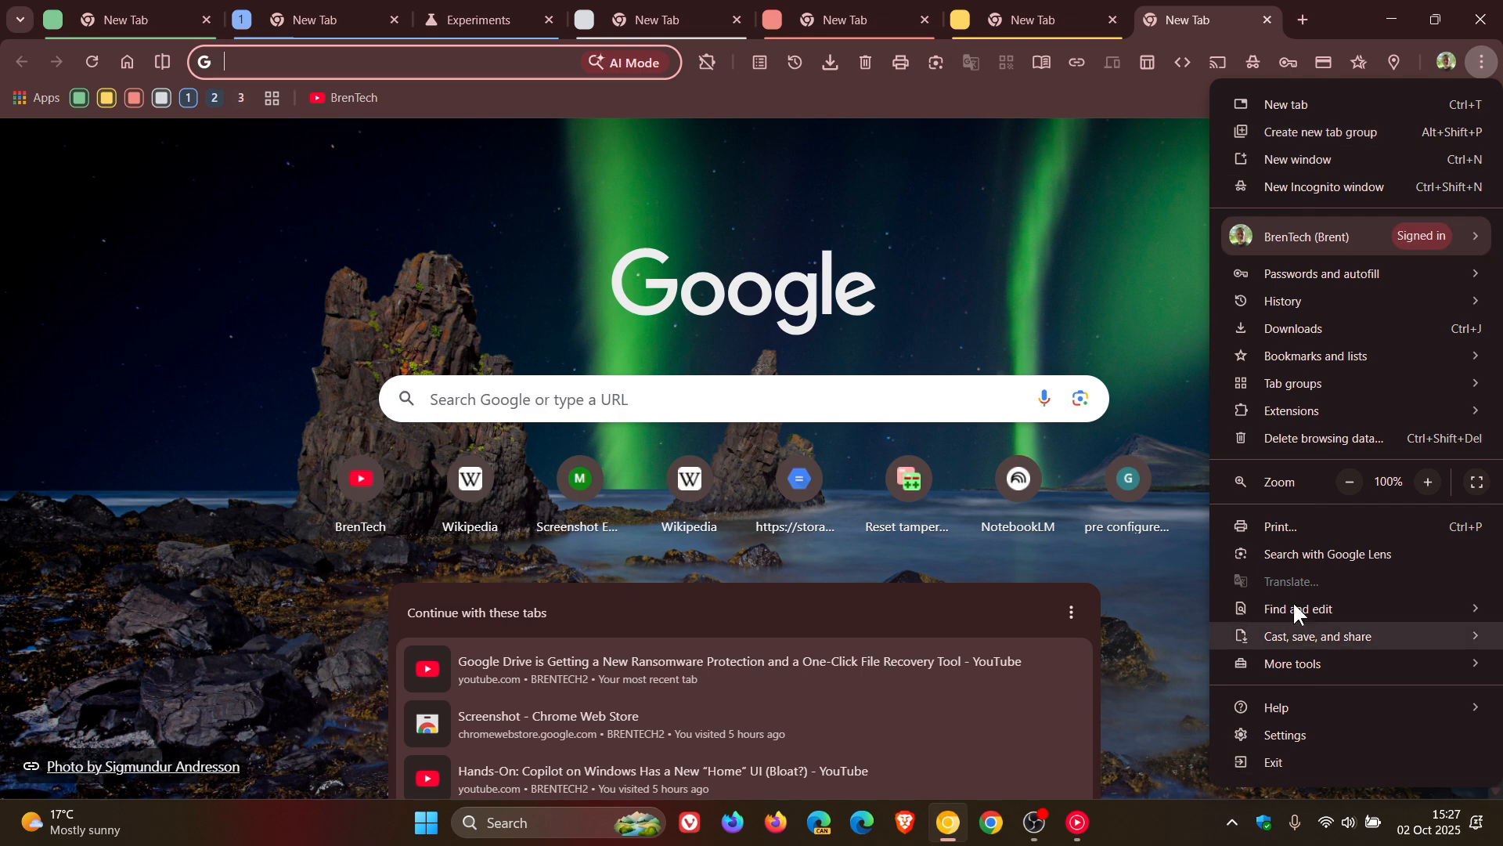
{"action": "mouse_move", "coordinate": [1137, 240]}
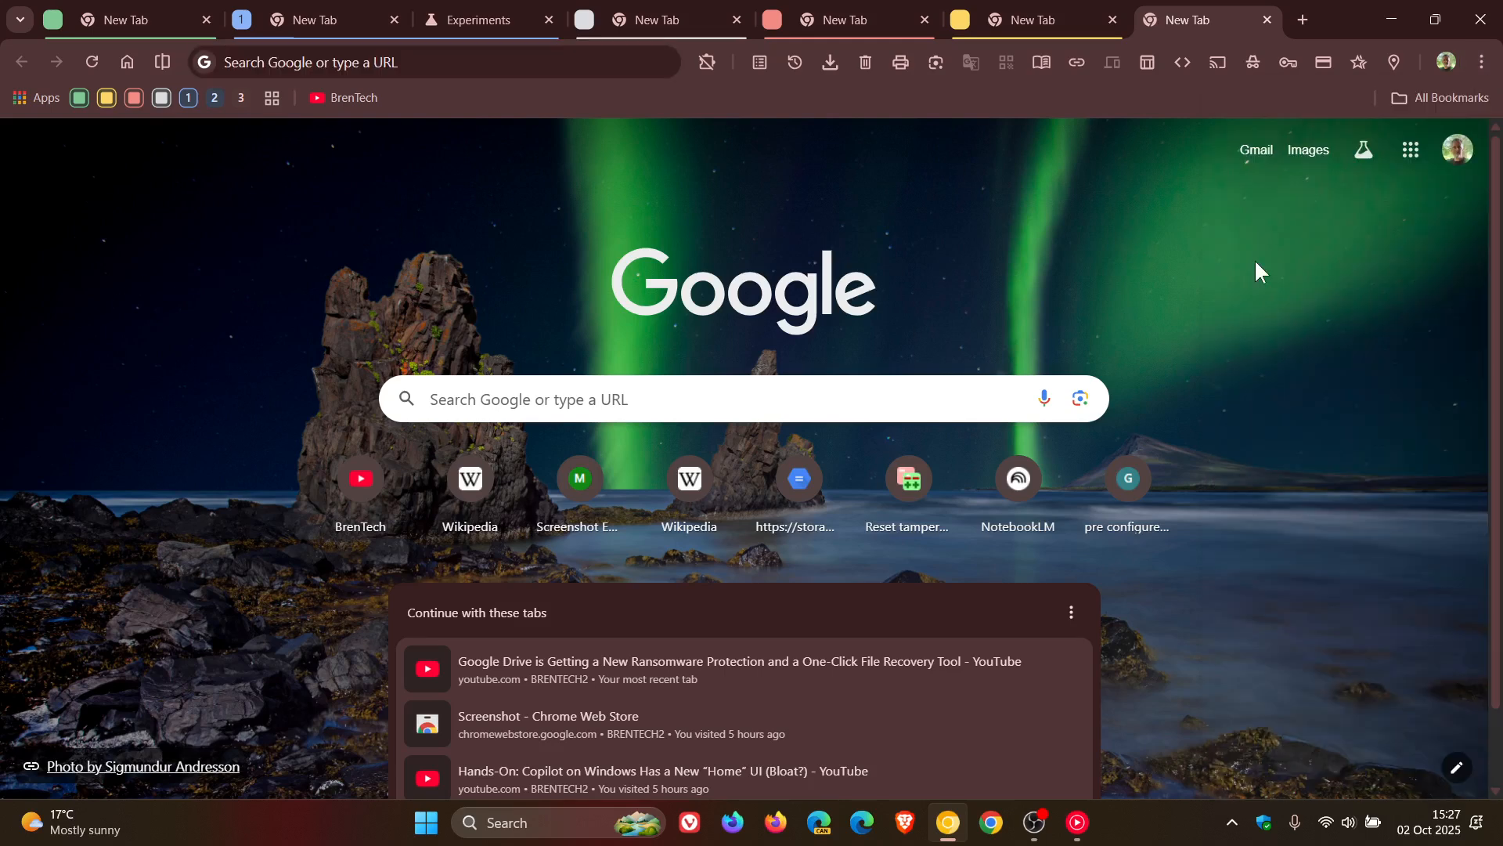
{"action": "mouse_move", "coordinate": [1276, 256]}
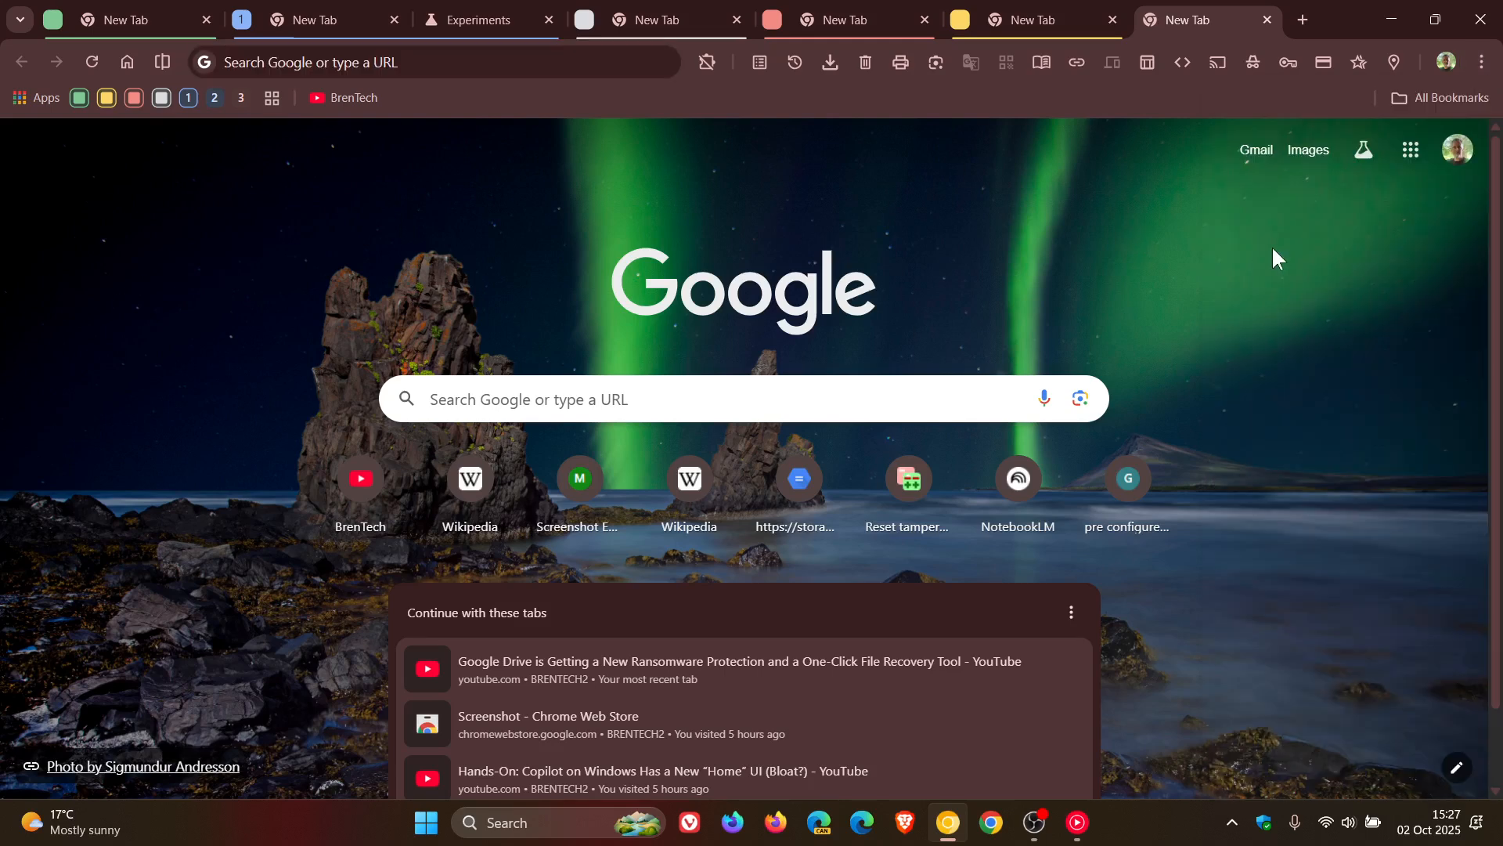